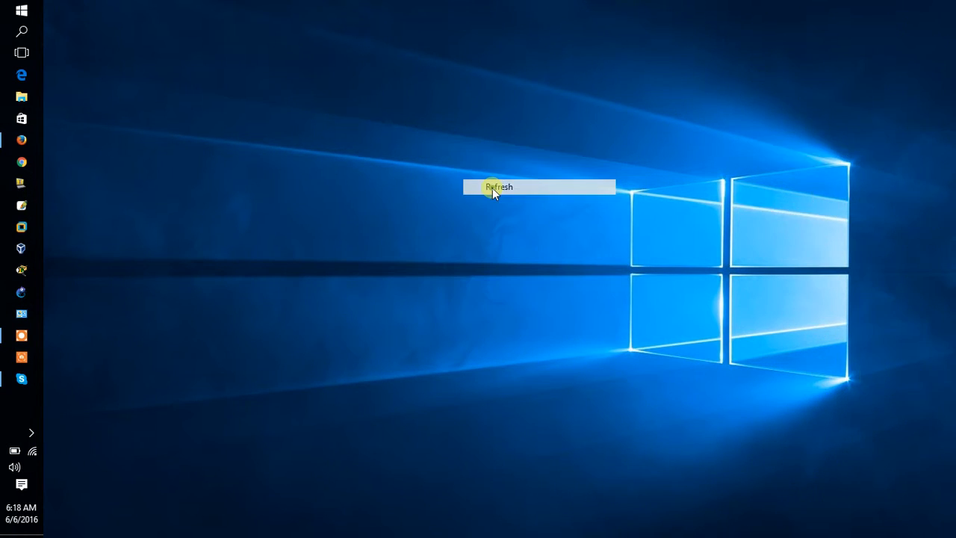
Launch Adobe Illustrator from the Run prompt using the 'illustrator' suggestion
left_click(499, 187)
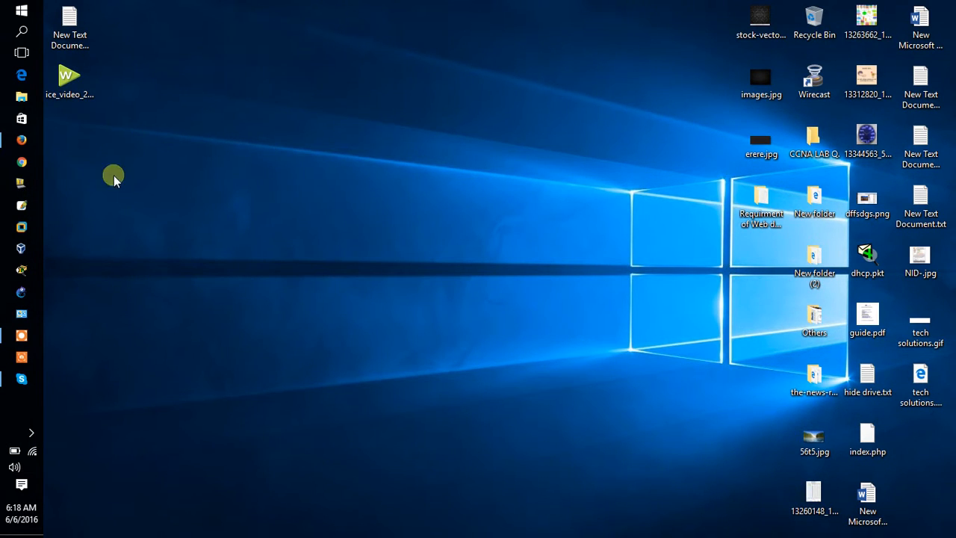
mouse_move(97, 168)
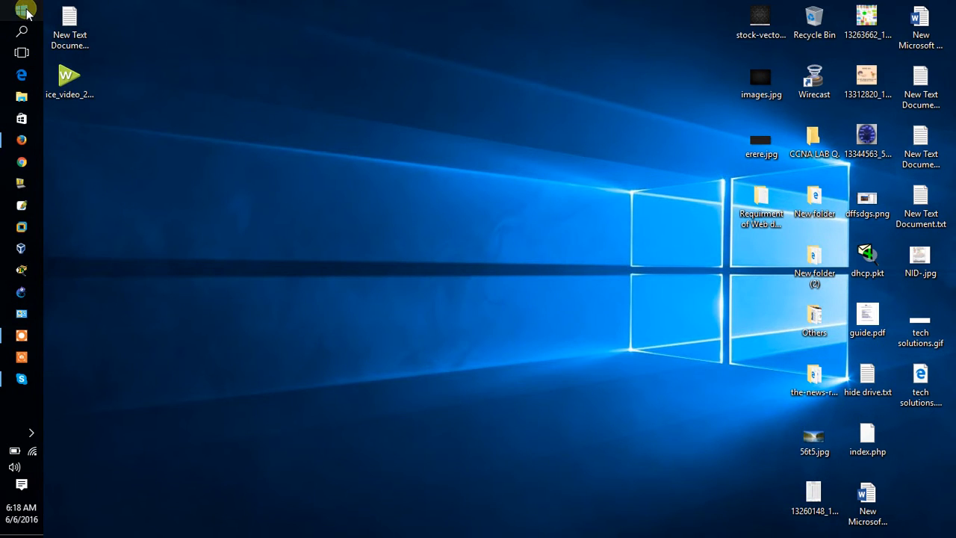
left_click(13, 11)
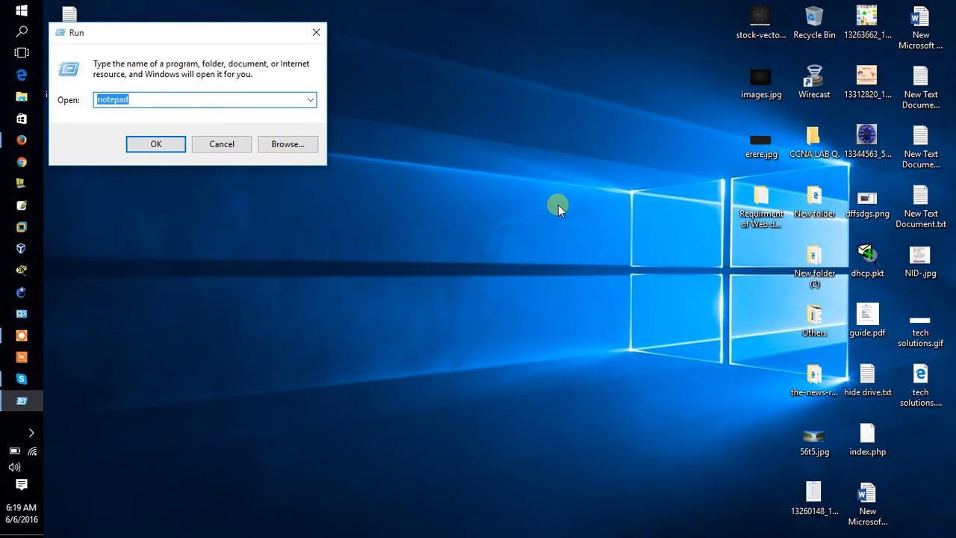
type("illu")
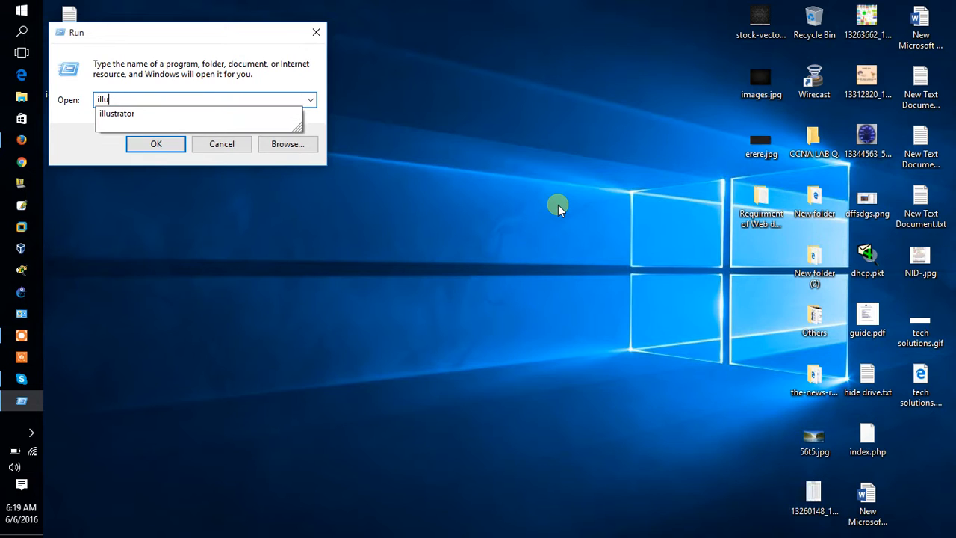
type("s")
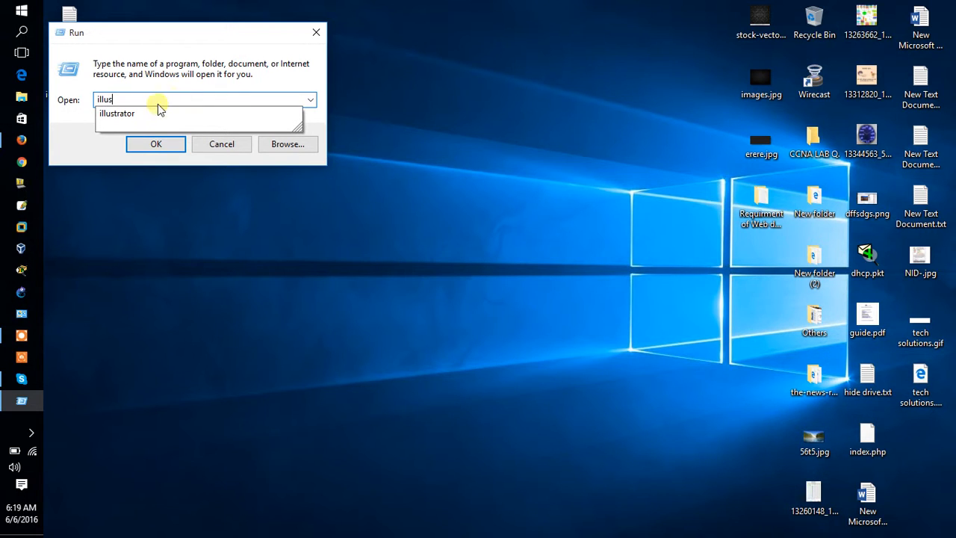
left_click(117, 113)
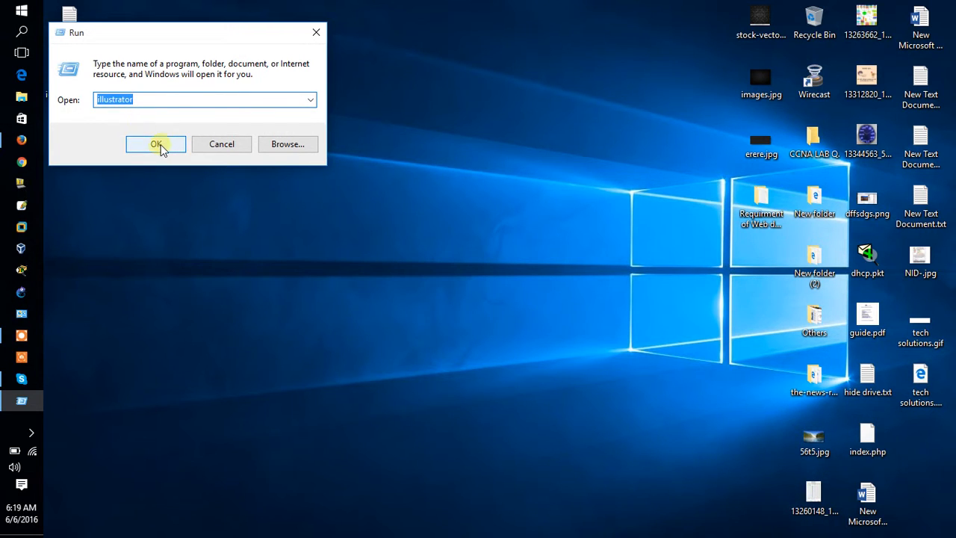
left_click(155, 143)
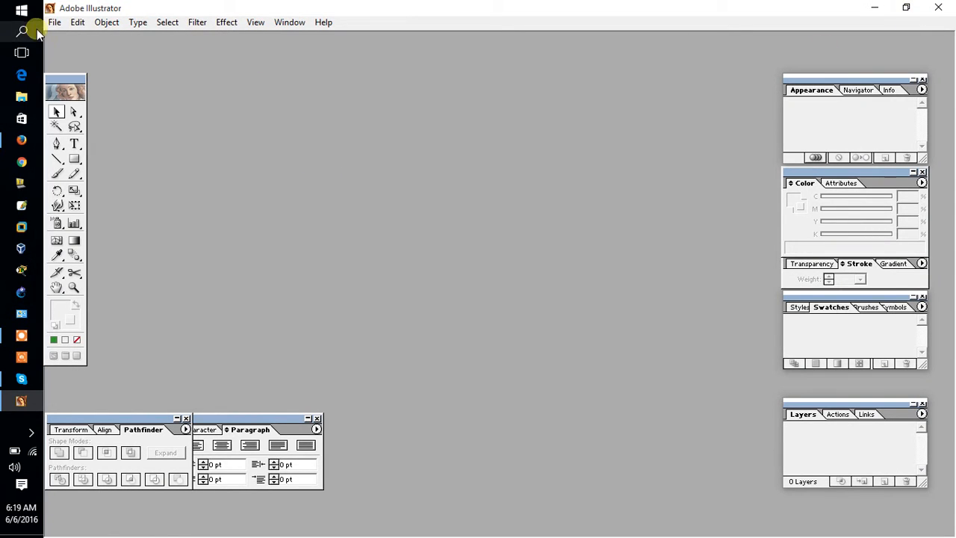
Create a new blank document with the page size kept at A4
left_click(54, 22)
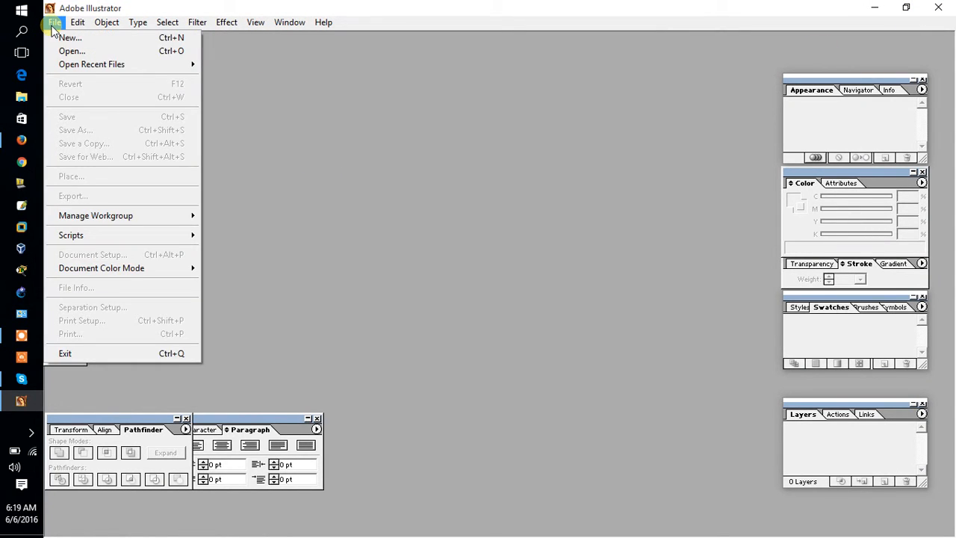
mouse_move(68, 38)
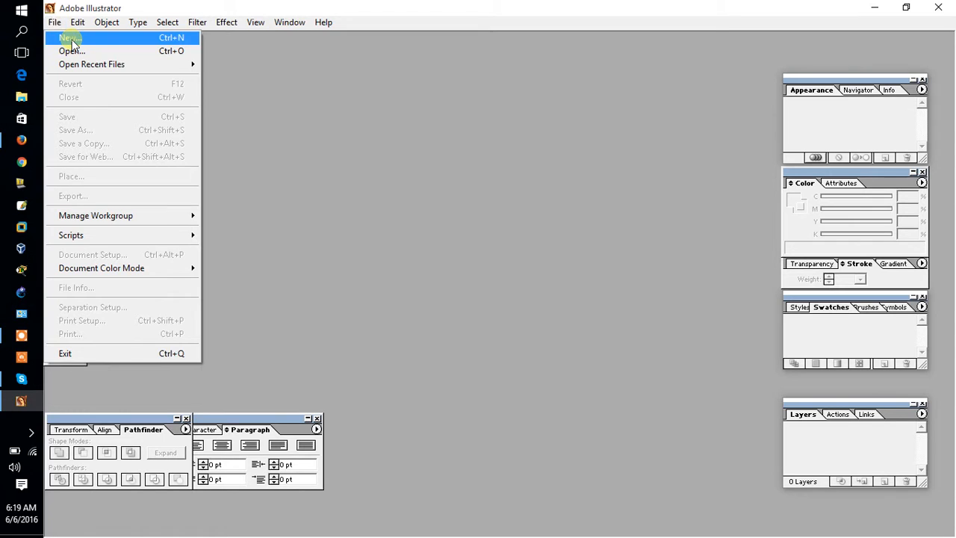
left_click(69, 39)
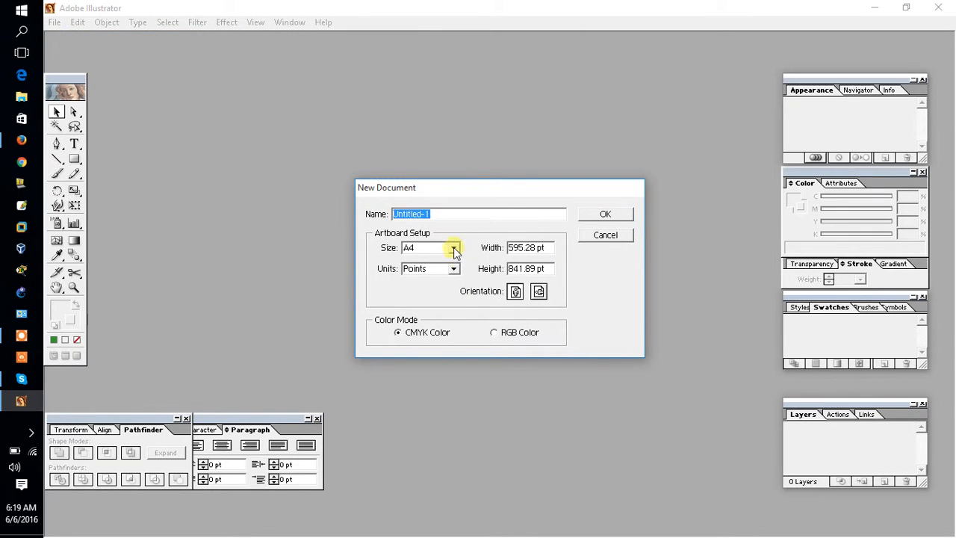
left_click(454, 248)
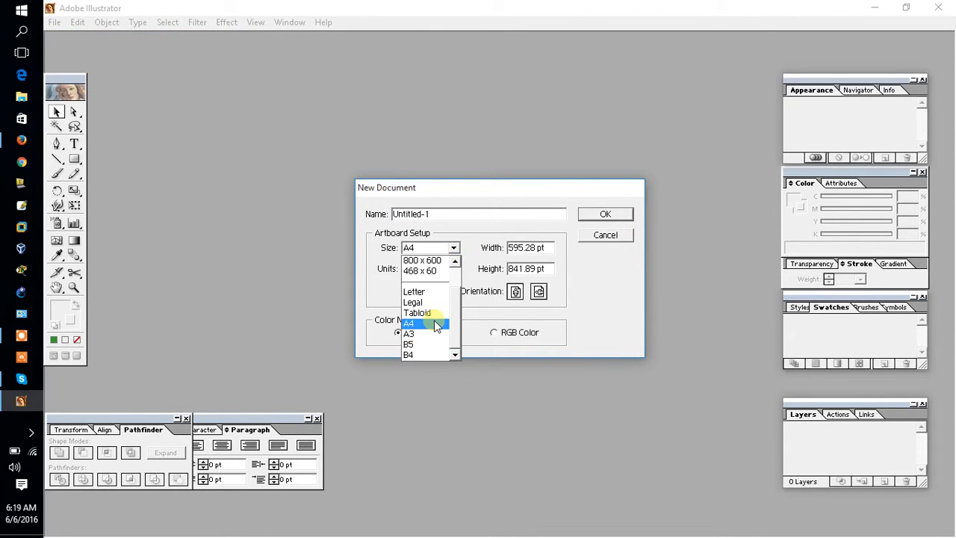
left_click(410, 323)
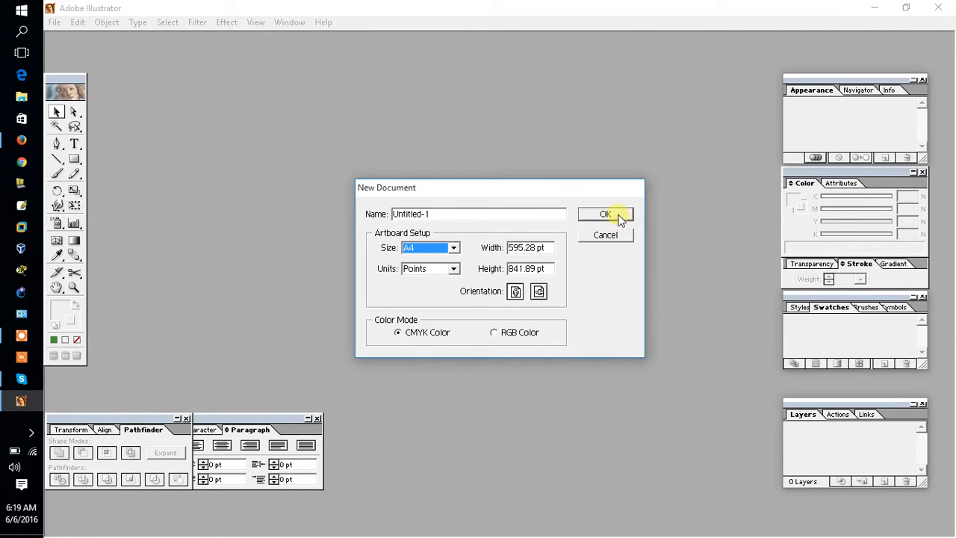
left_click(605, 216)
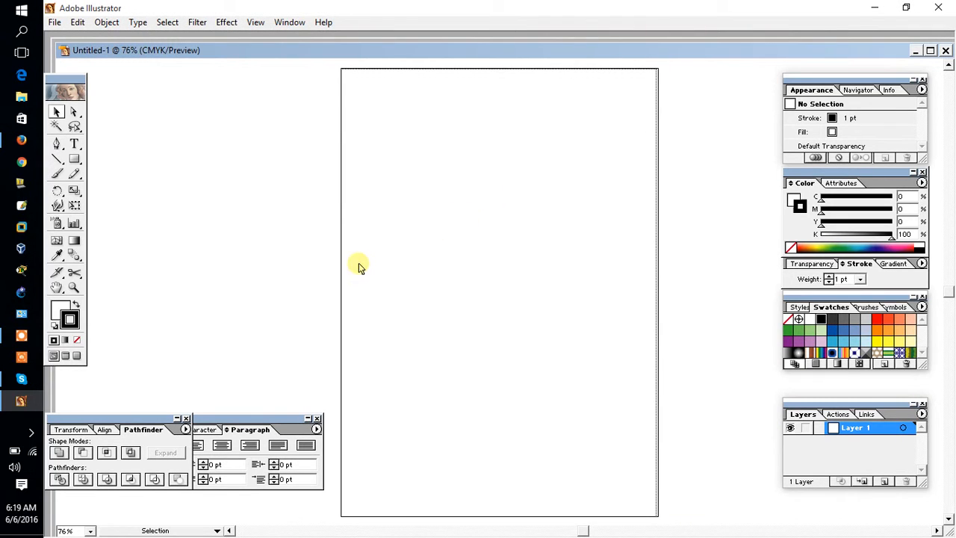
Draw the flag's rectangle and fill it dark green via the Color Picker
left_click(74, 159)
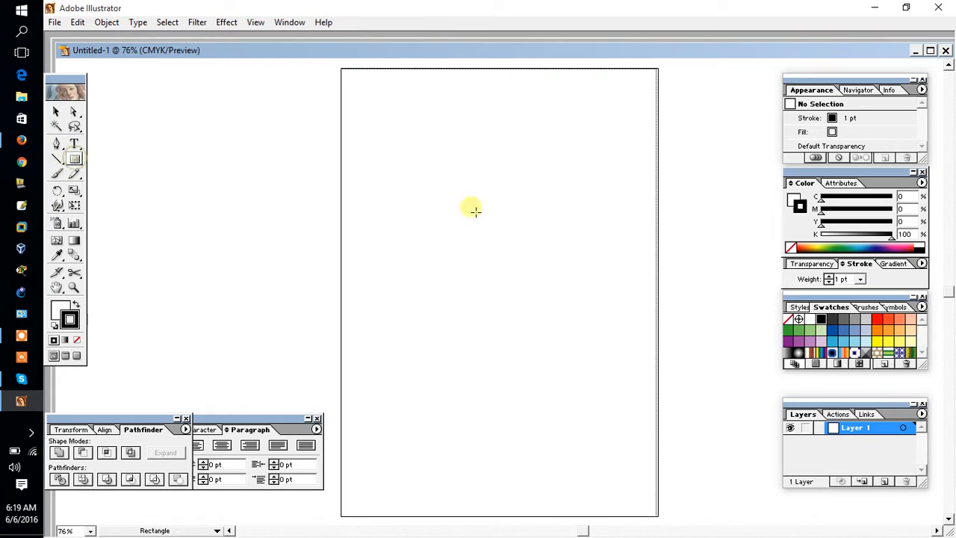
mouse_move(367, 157)
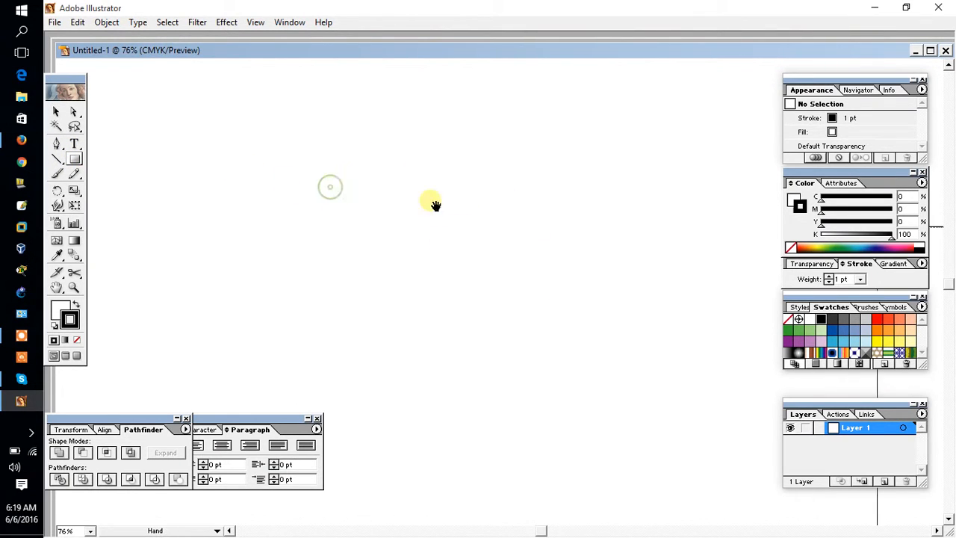
left_click_drag(307, 135, 552, 247)
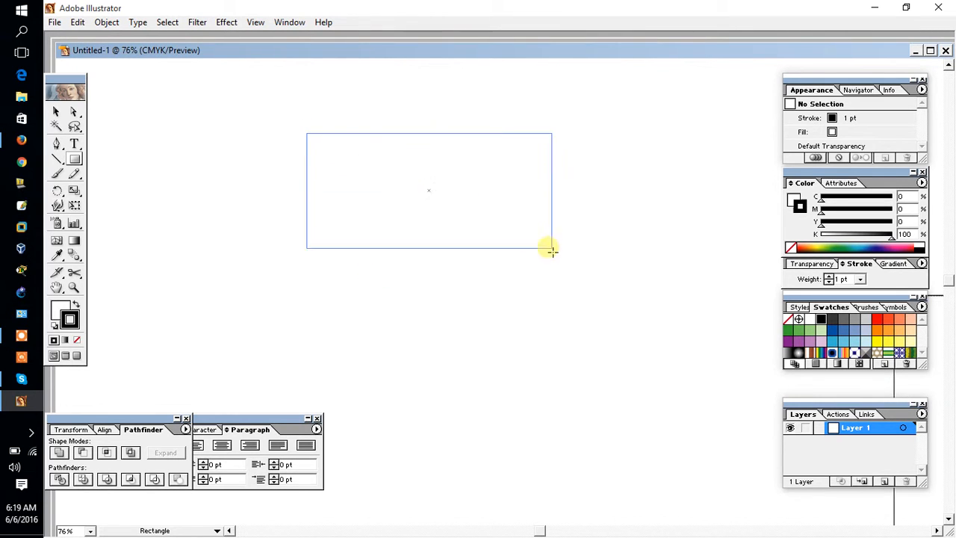
left_click_drag(552, 248, 595, 283)
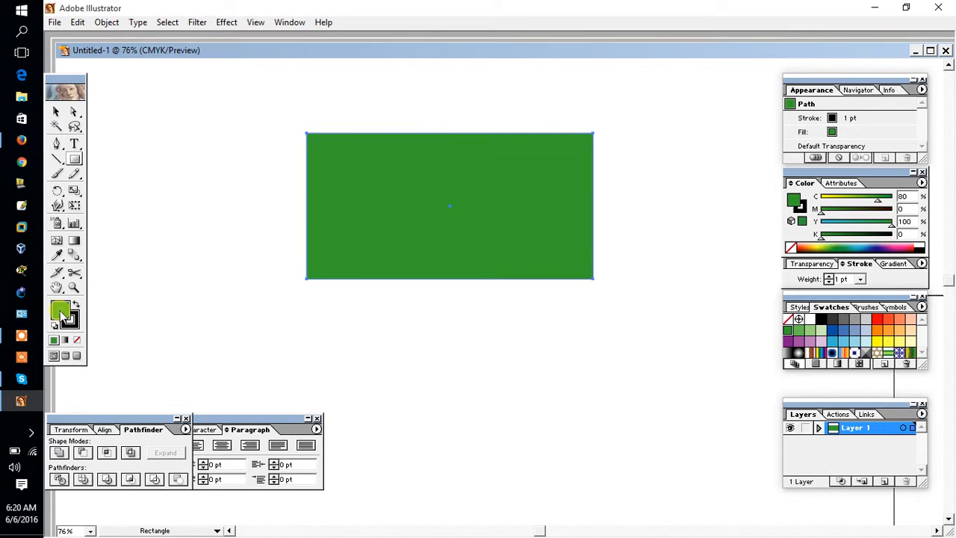
double_click(61, 309)
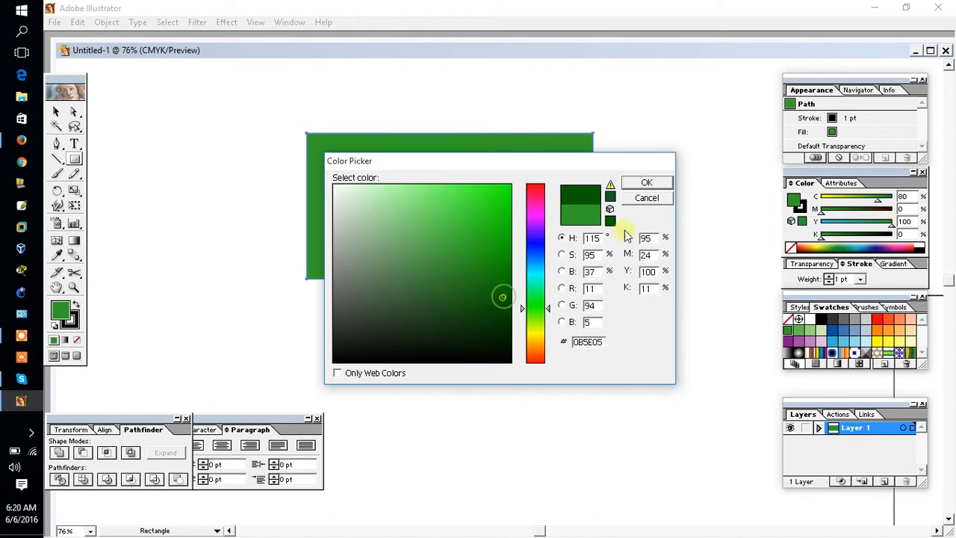
left_click(645, 182)
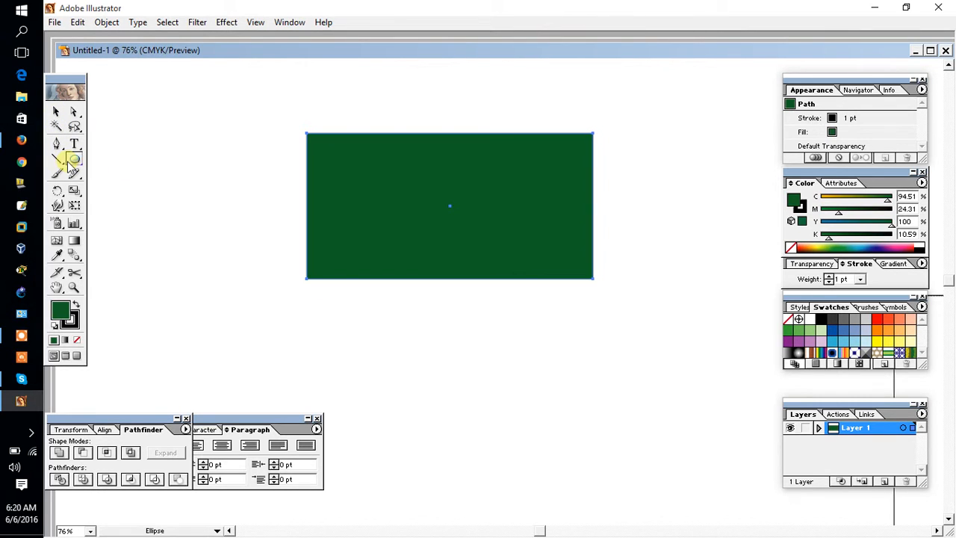
Draw a circle, move it toward the rectangle's centre and fill it red
left_click_drag(418, 167, 490, 222)
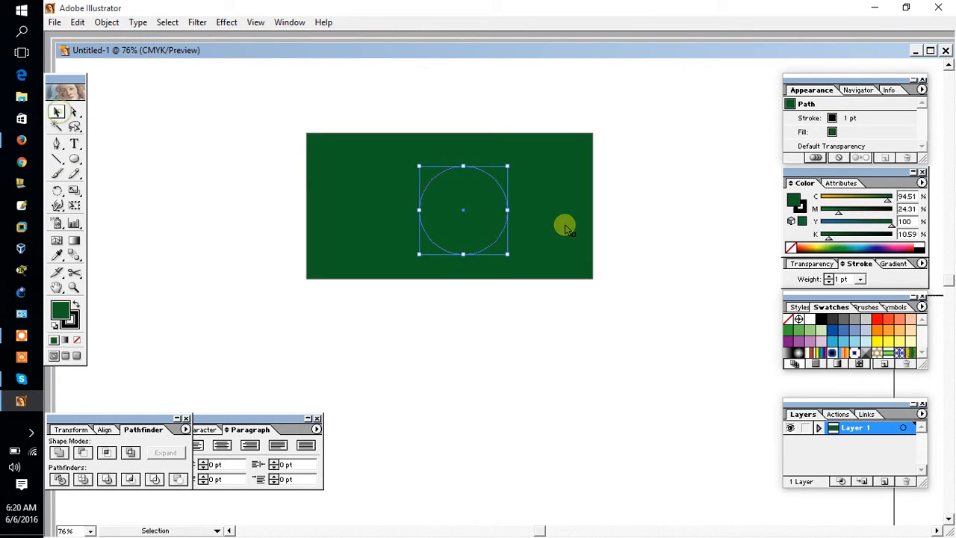
left_click_drag(564, 227, 500, 196)
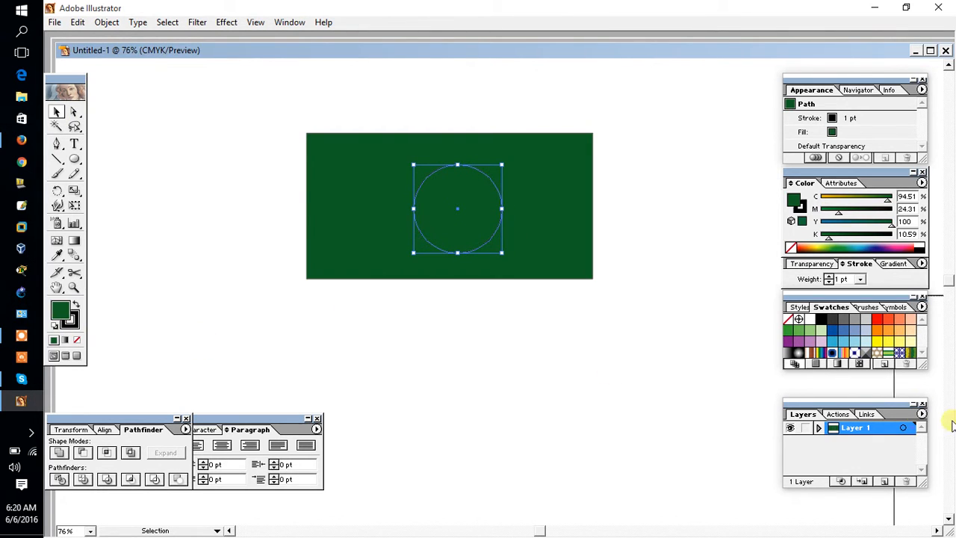
left_click(879, 320)
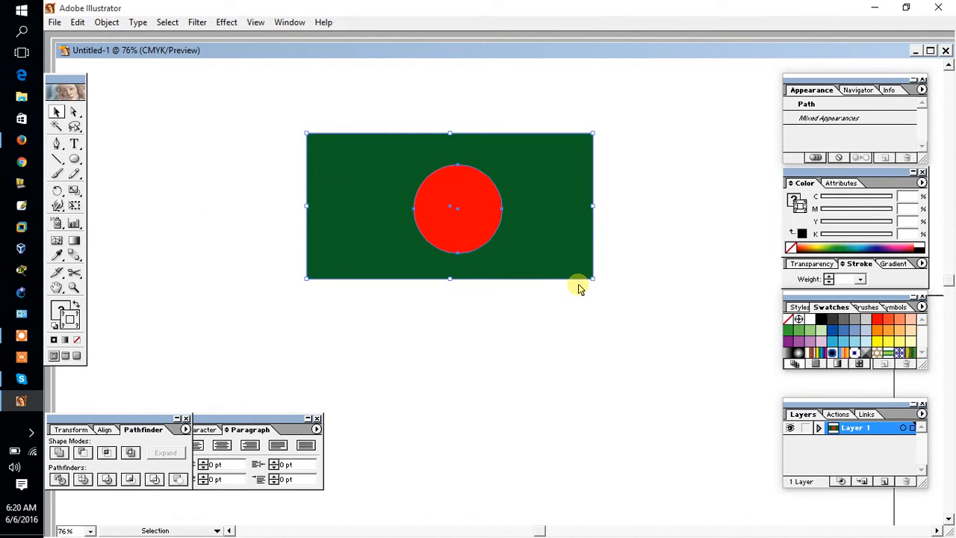
mouse_move(610, 315)
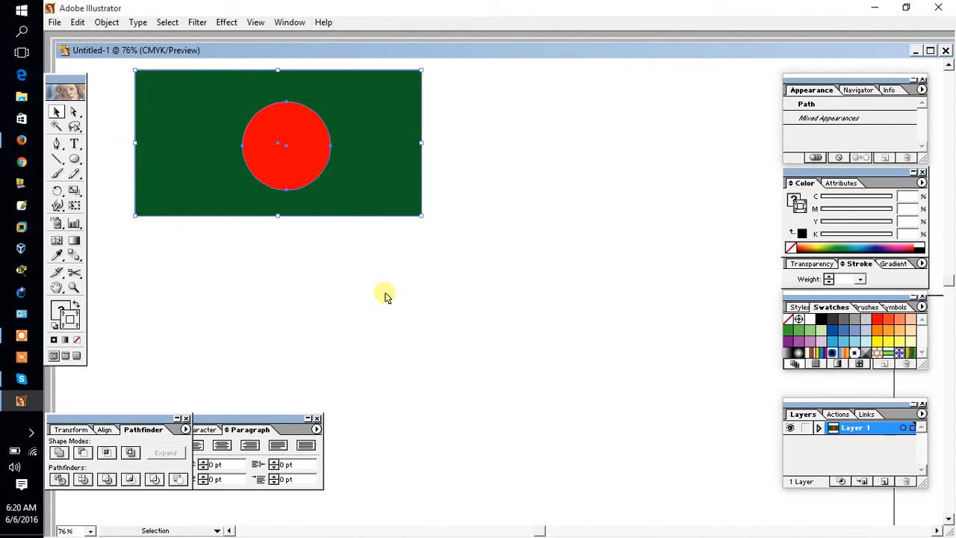
Draw a horizontal band, copy it beneath, and recolour the bands sky blue
left_click(385, 293)
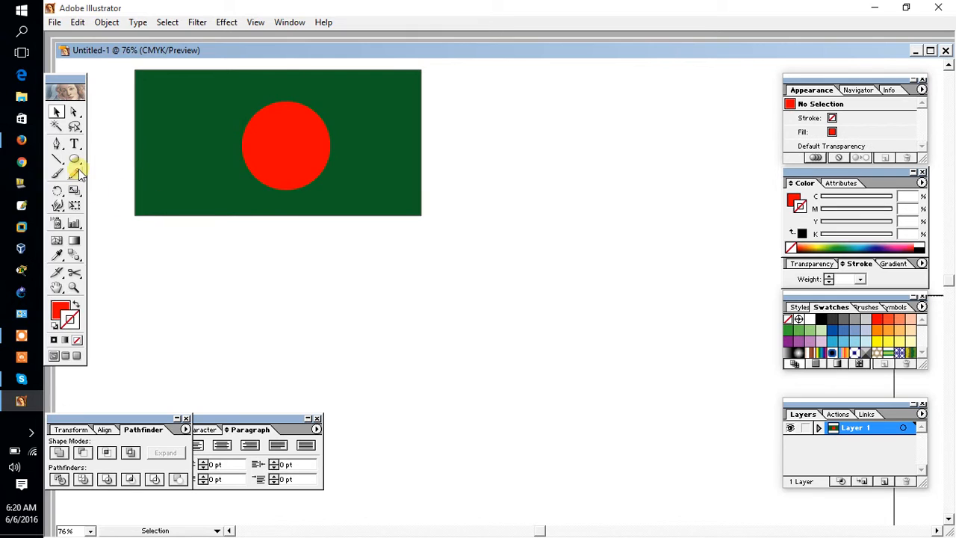
left_click(75, 158)
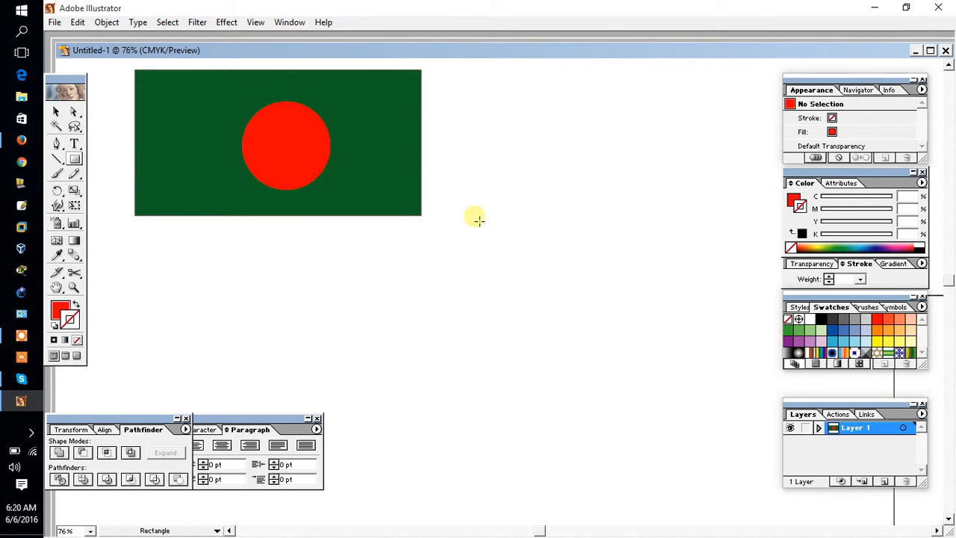
left_click_drag(475, 216, 663, 261)
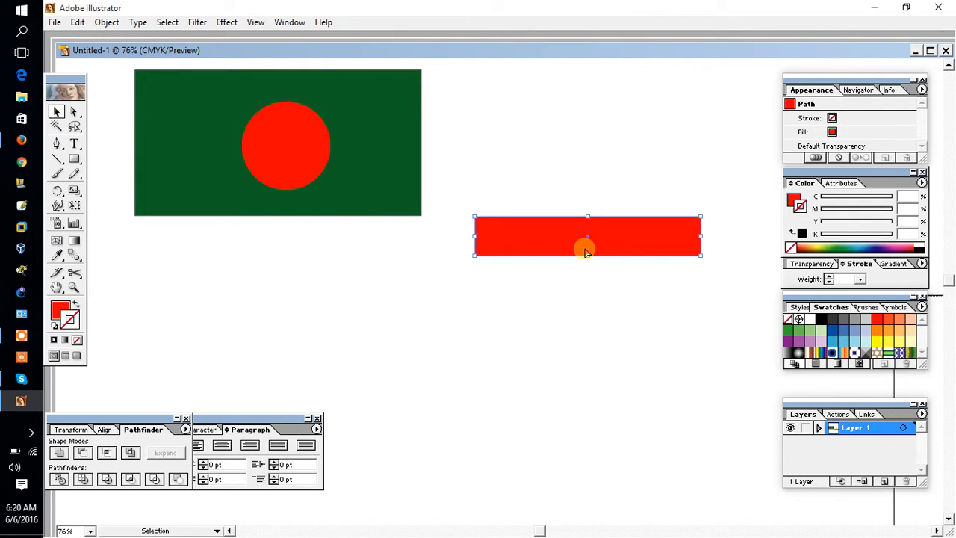
mouse_move(624, 248)
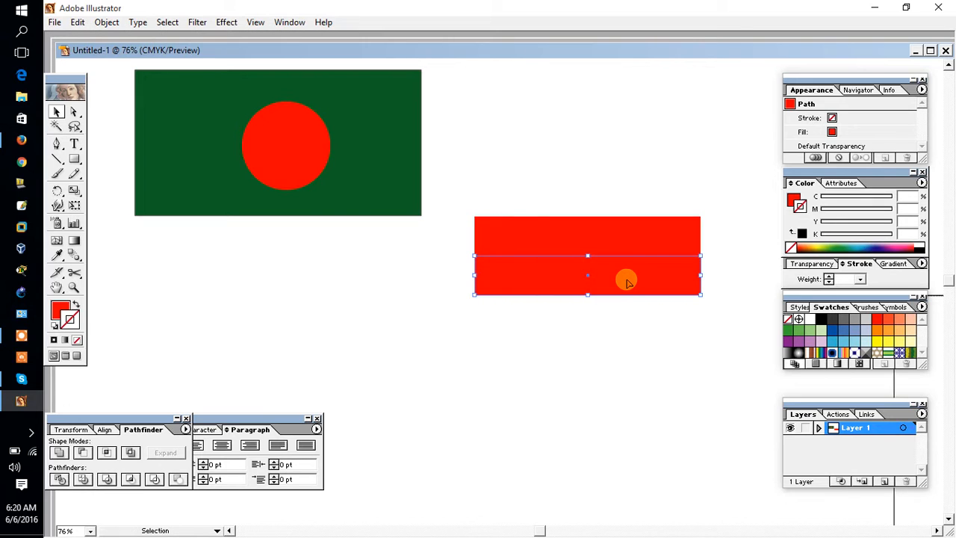
left_click_drag(626, 281, 624, 314)
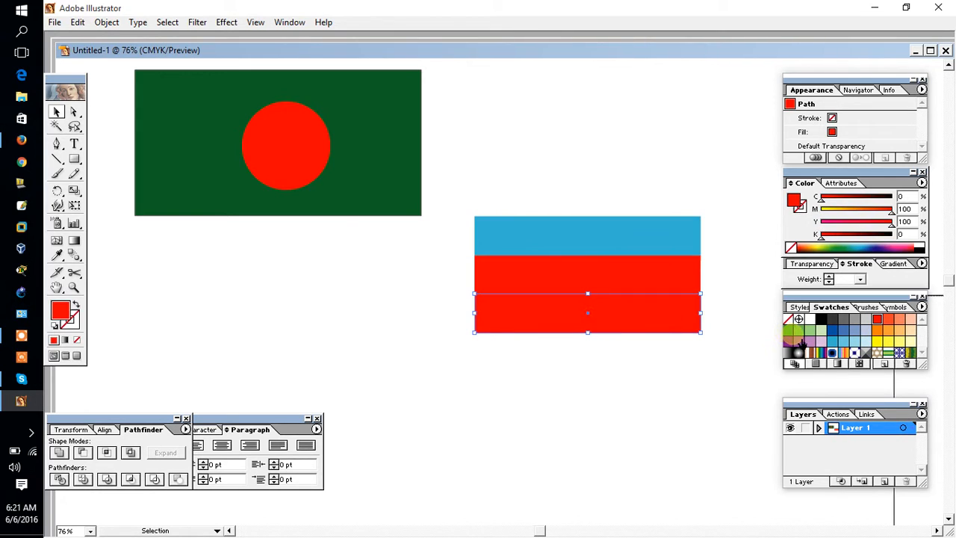
left_click(832, 340)
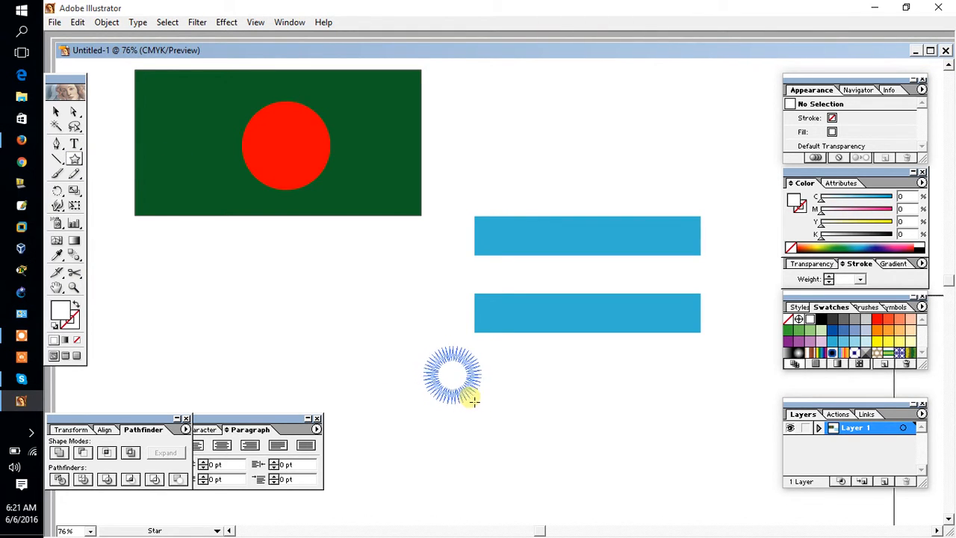
Fill the starburst yellow as a sun between the blue bands and deselect it
left_click(879, 342)
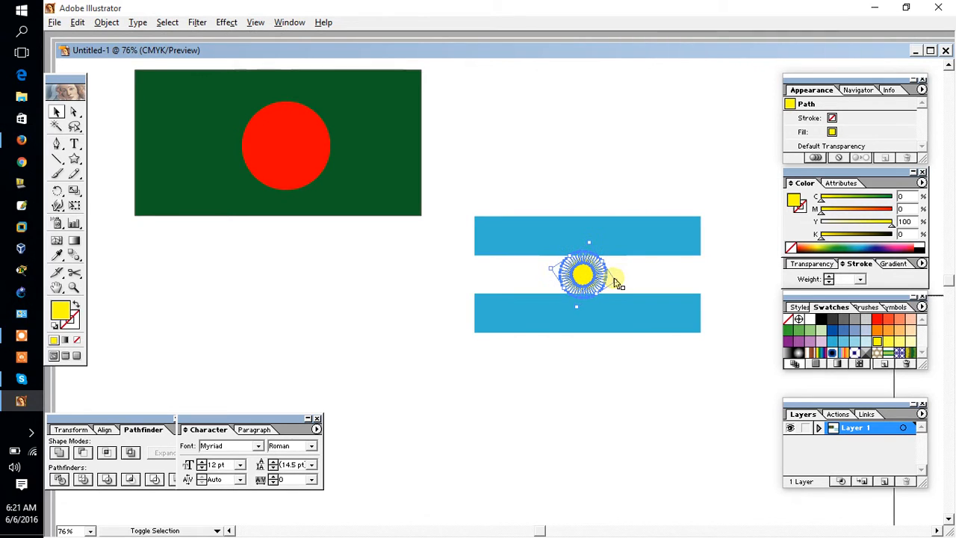
left_click(609, 367)
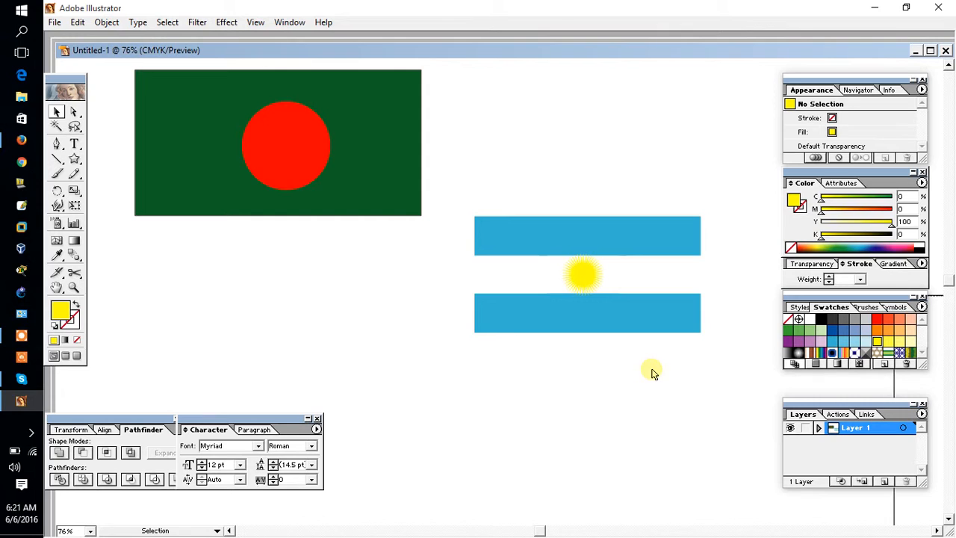
mouse_move(729, 230)
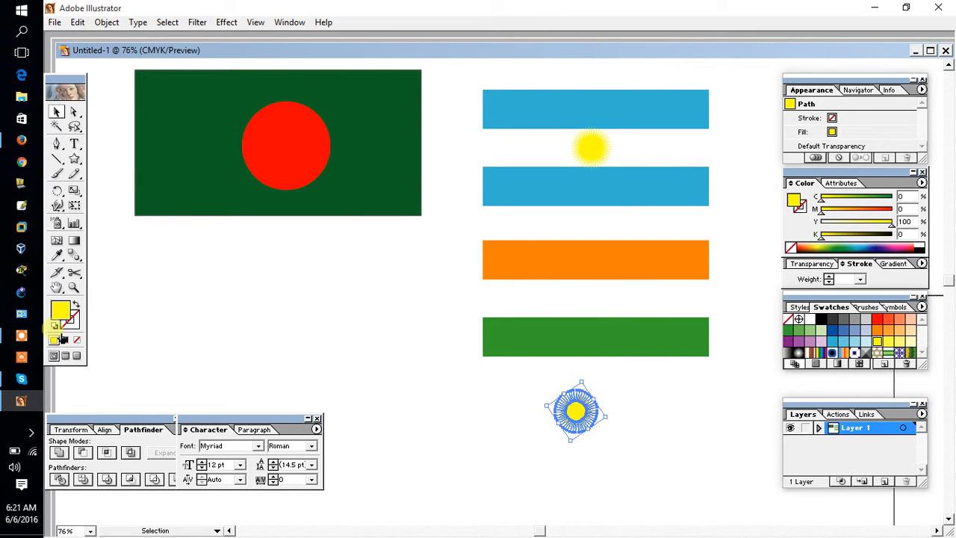
Recolour the star wheel to a dark blue shade via the Color Picker
double_click(59, 311)
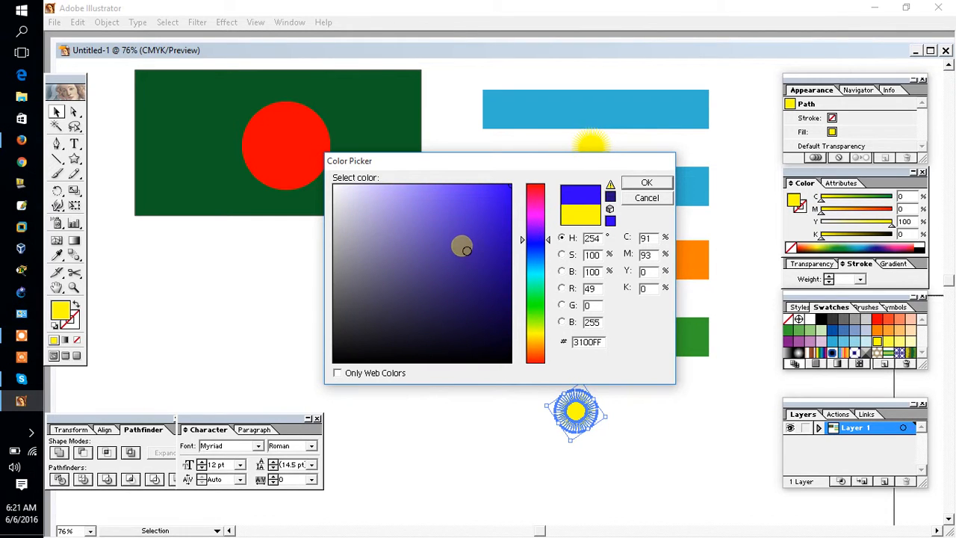
left_click_drag(462, 248, 460, 274)
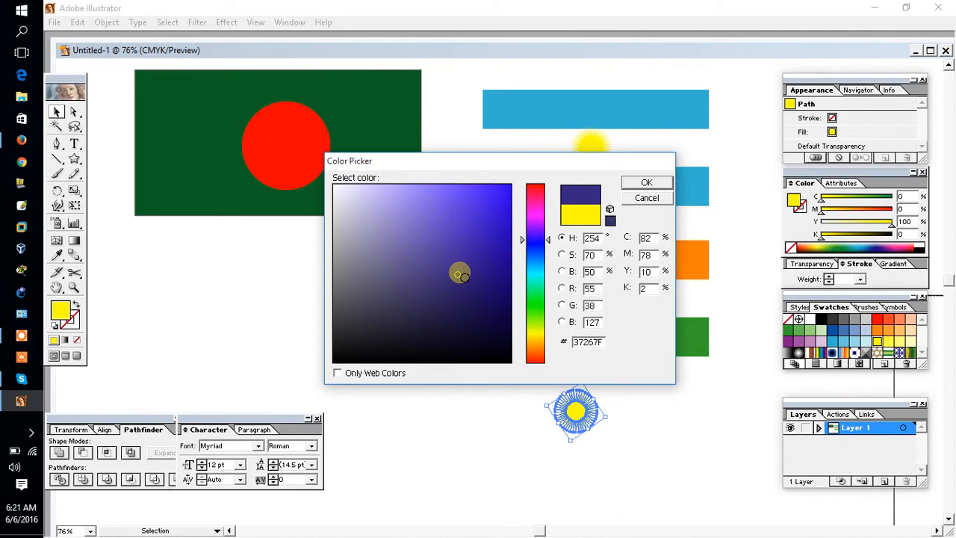
left_click(646, 183)
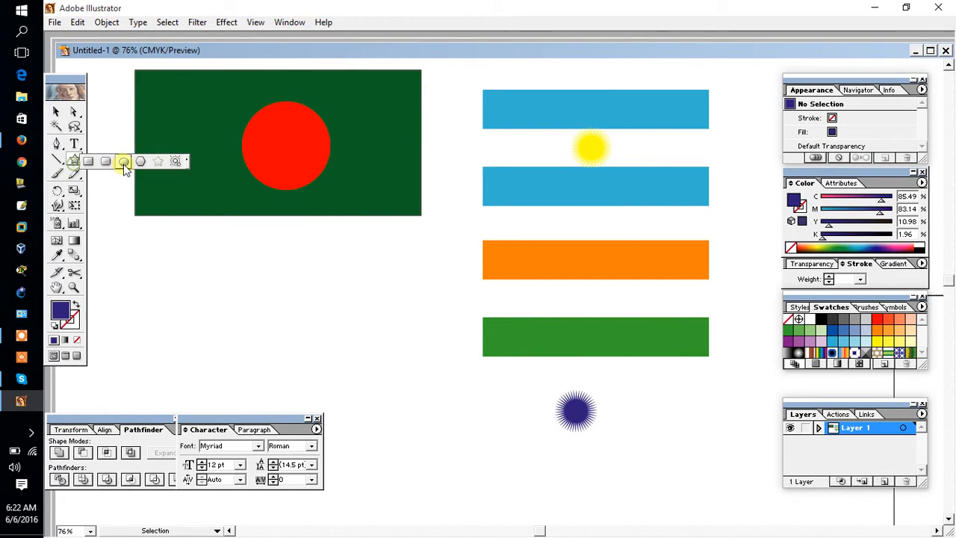
Draw an ellipse ring around the wheel and select both shapes together
left_click(141, 161)
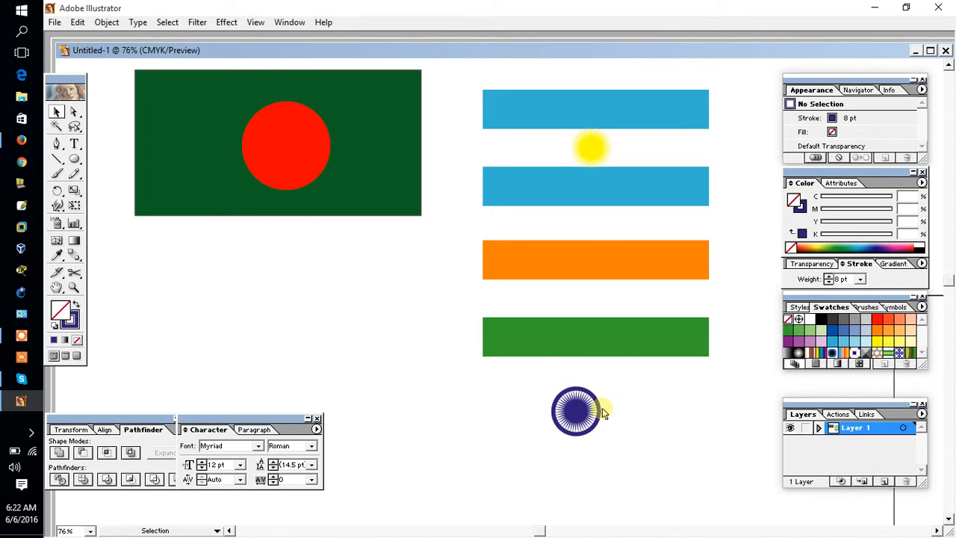
left_click(577, 411)
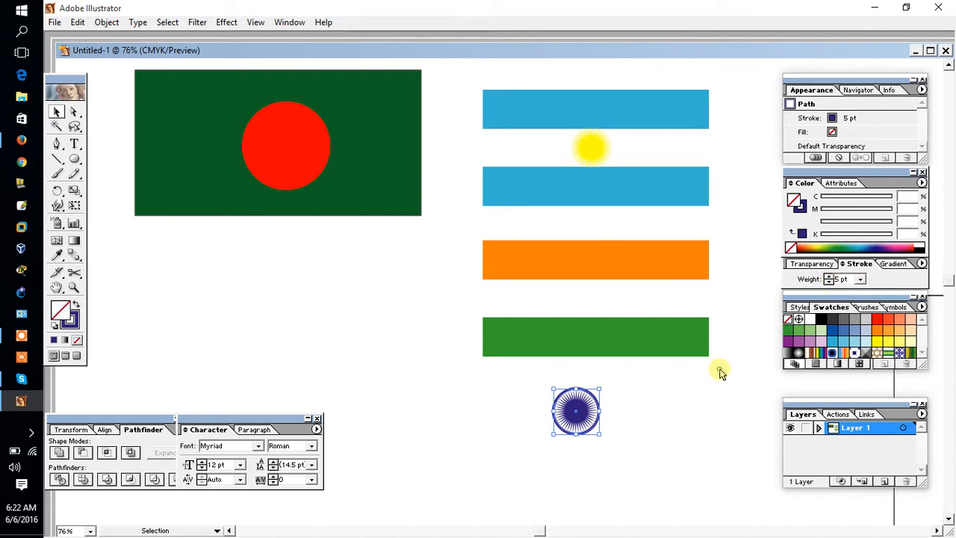
right_click(576, 411)
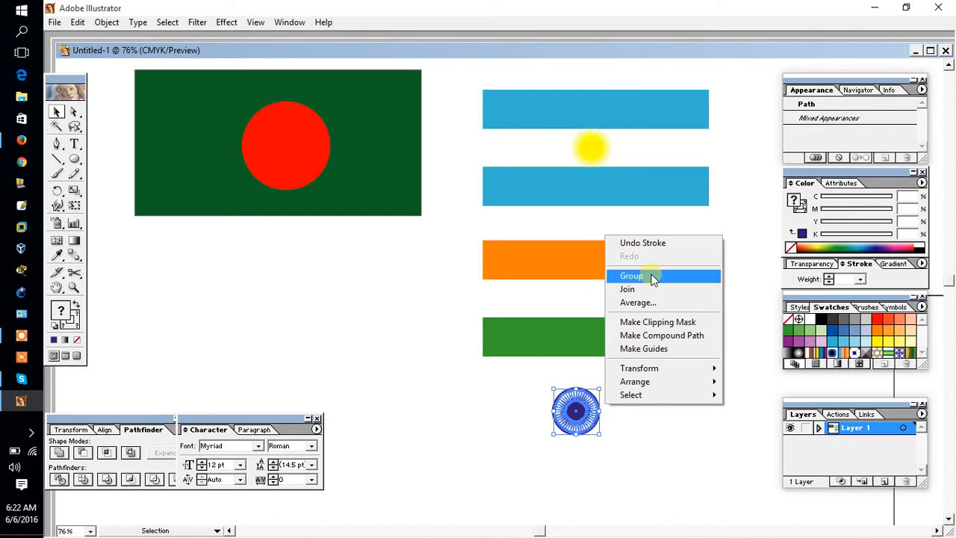
Group the wheel and ring and centre the group between the orange and green bands
left_click(632, 275)
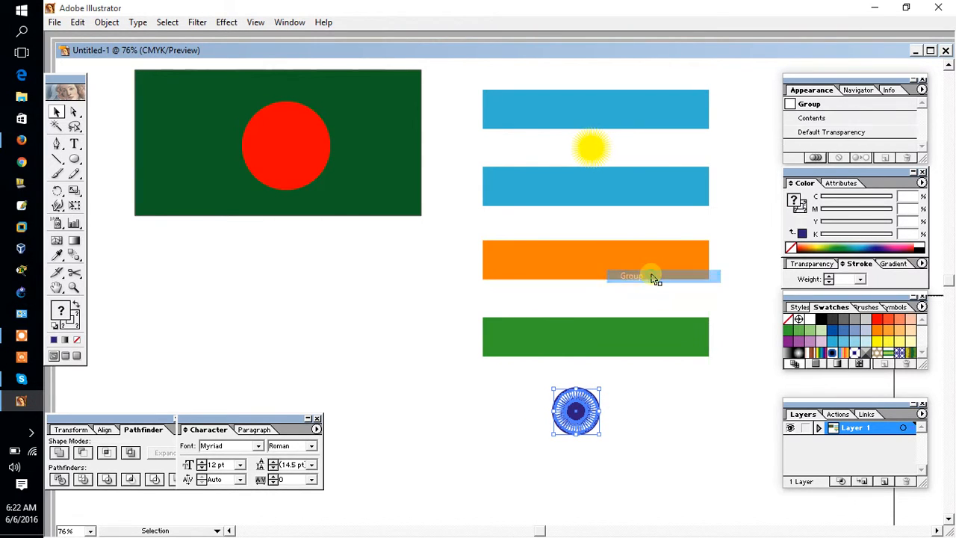
left_click_drag(649, 276, 594, 299)
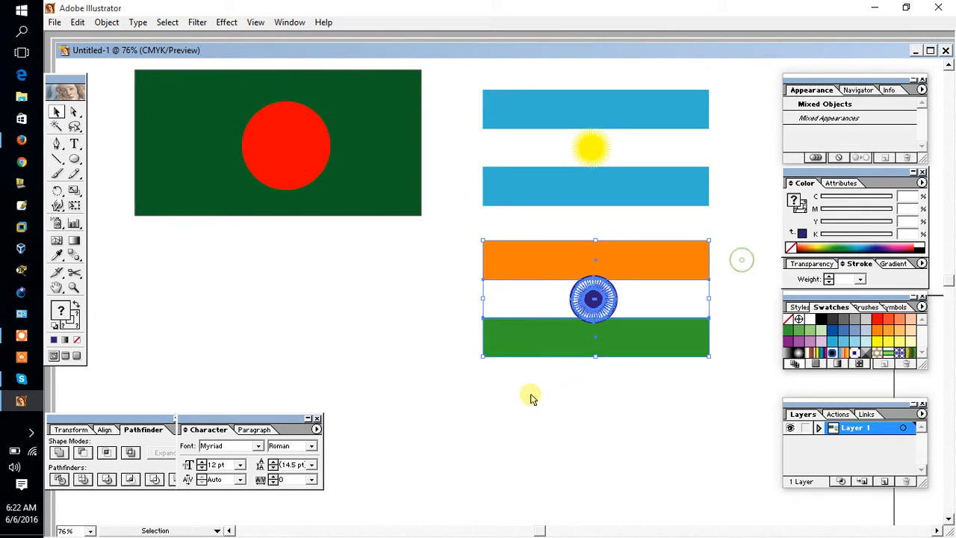
left_click(589, 398)
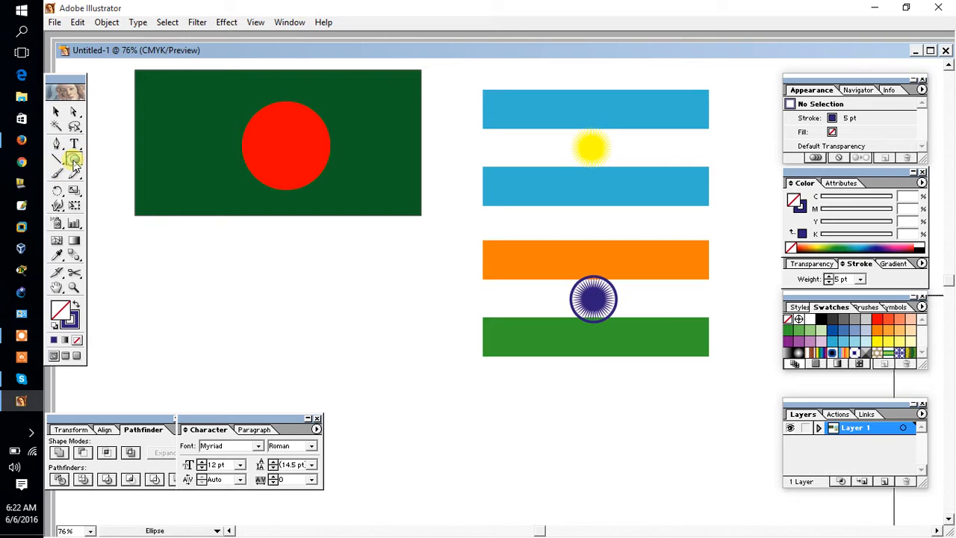
Draw a large blue circle below the flags and select it for the logo
left_click_drag(314, 269, 381, 358)
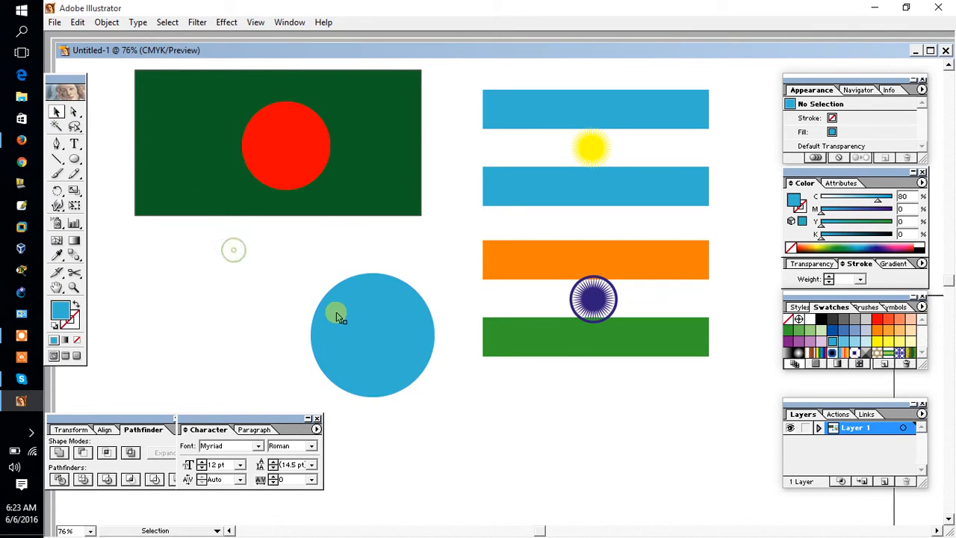
left_click(335, 313)
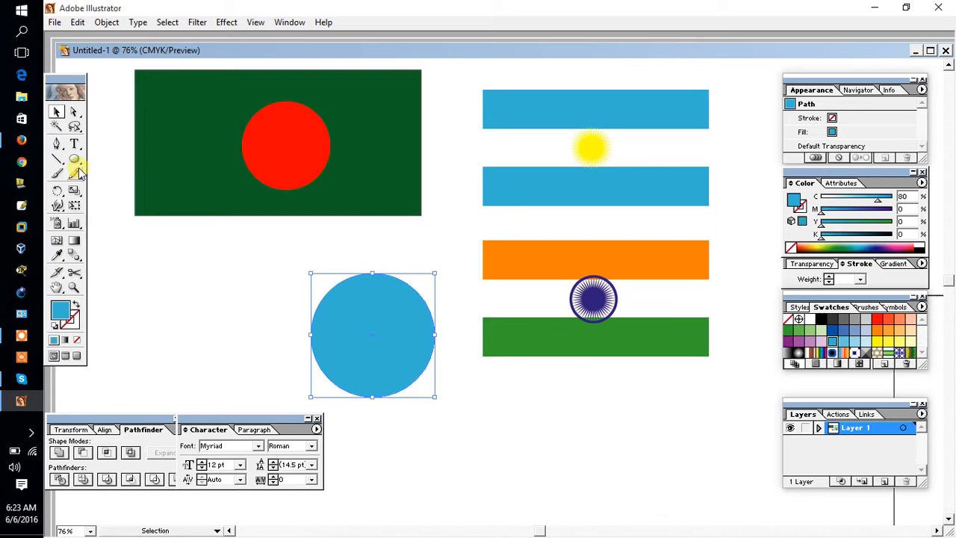
left_click(75, 161)
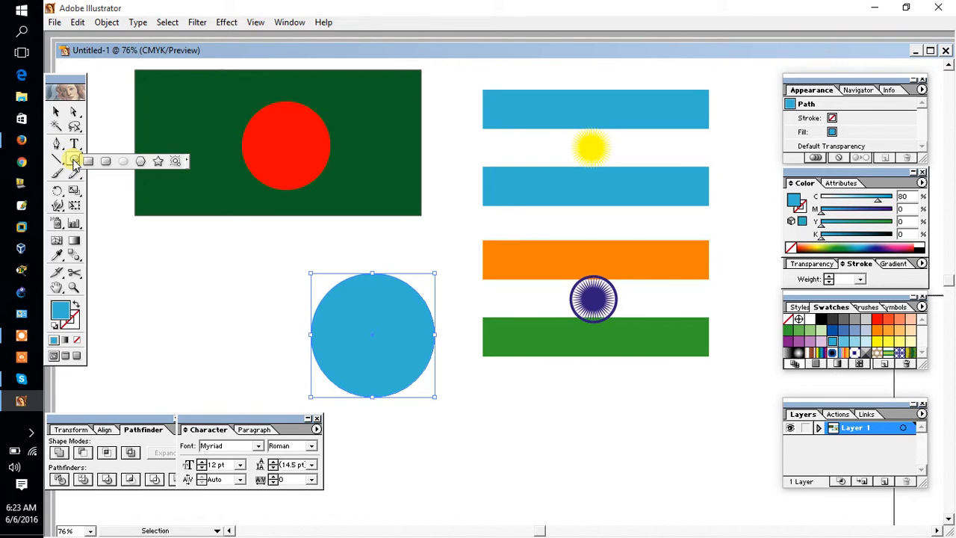
left_click(88, 161)
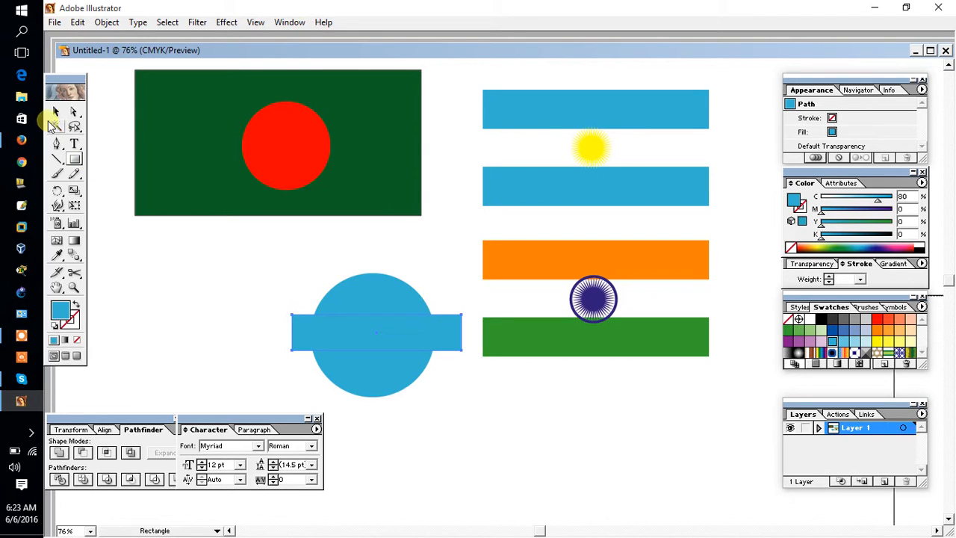
Combine the blue circle and horizontal bar with the Pathfinder shape modes
left_click(57, 110)
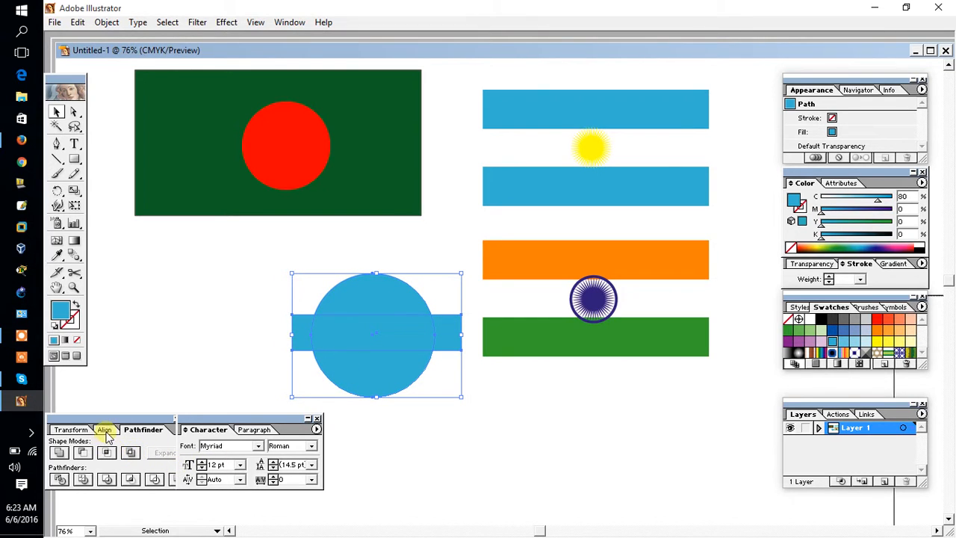
left_click(104, 430)
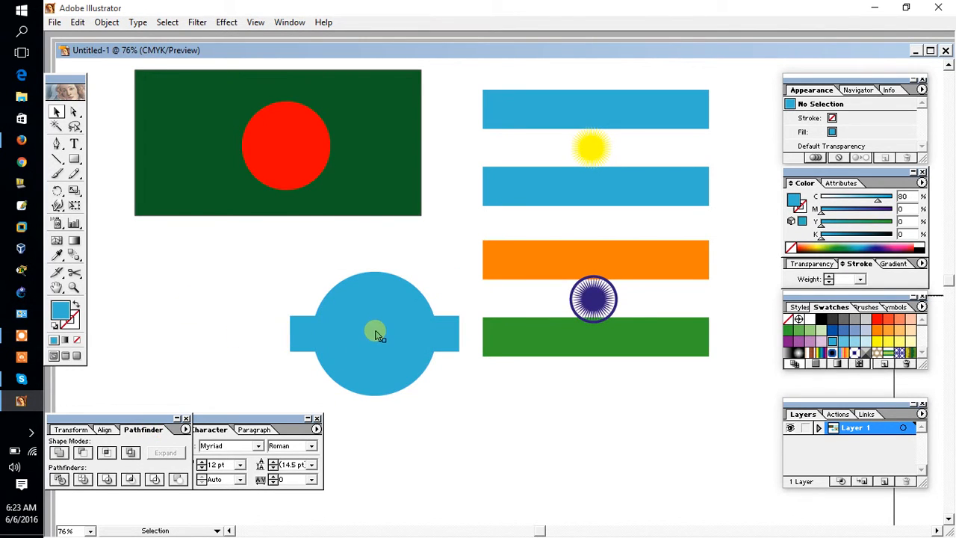
left_click(373, 335)
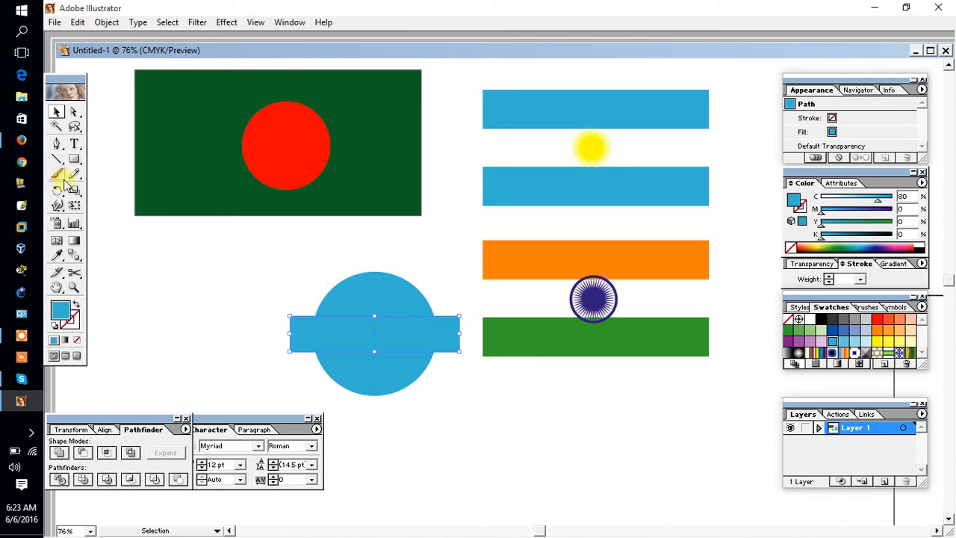
mouse_move(57, 191)
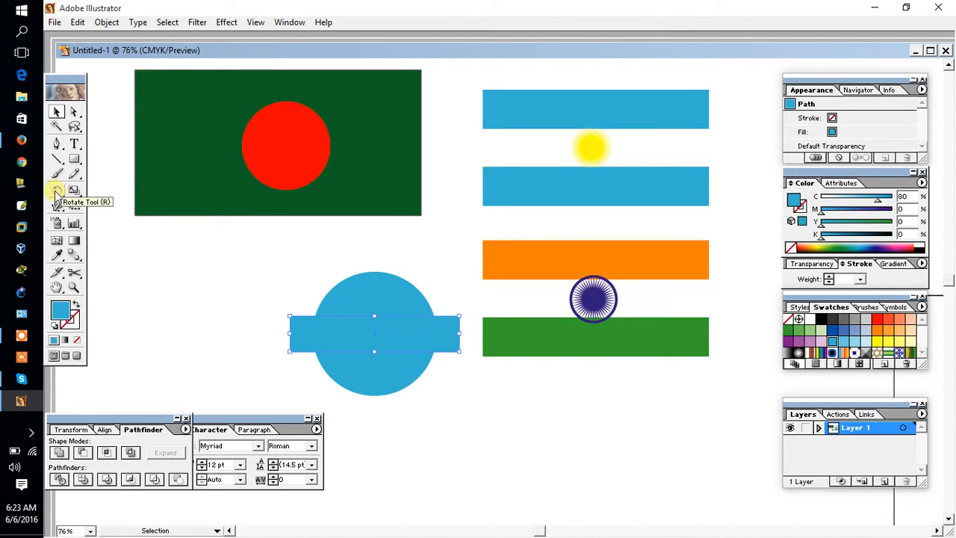
Twist the blue bar around its centre so its ends curl into swoosh arms
left_click(74, 190)
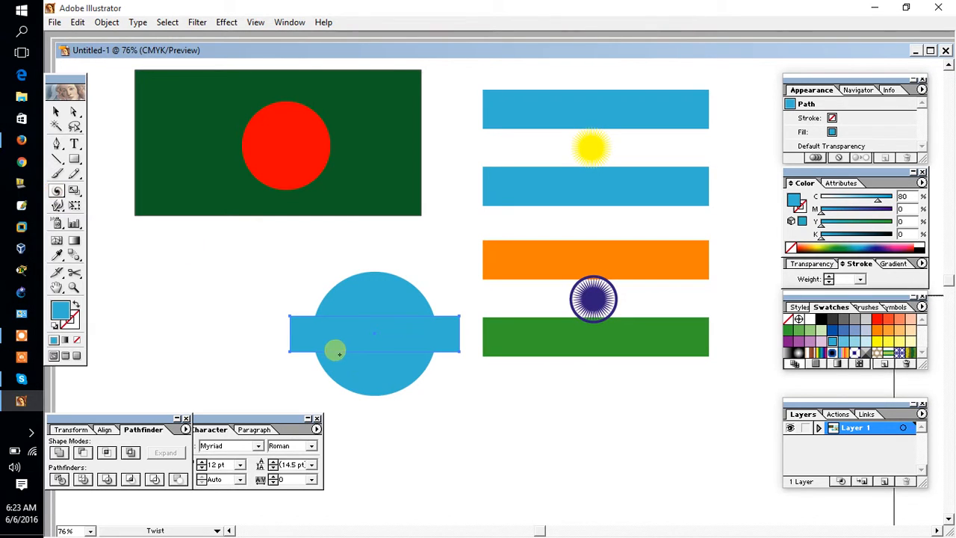
left_click_drag(334, 351, 375, 335)
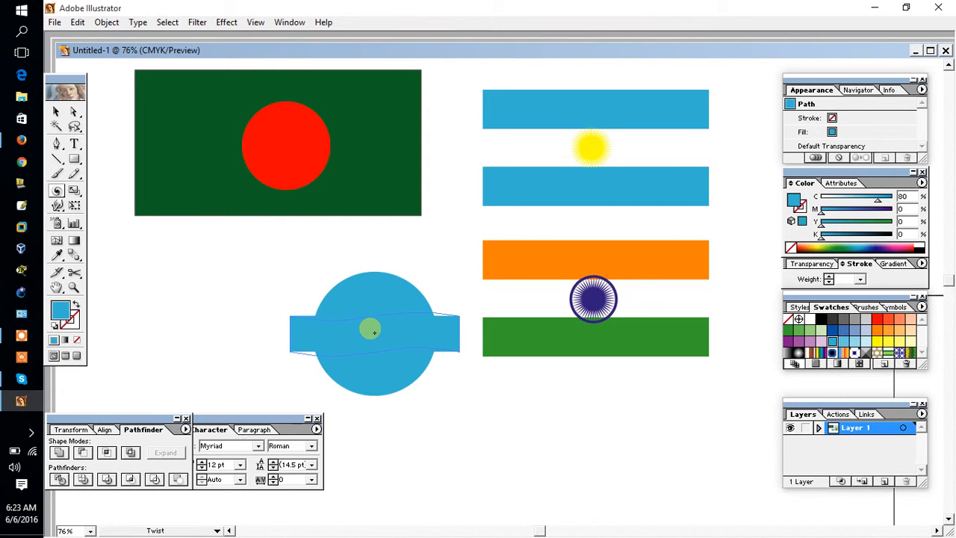
left_click_drag(371, 330, 366, 312)
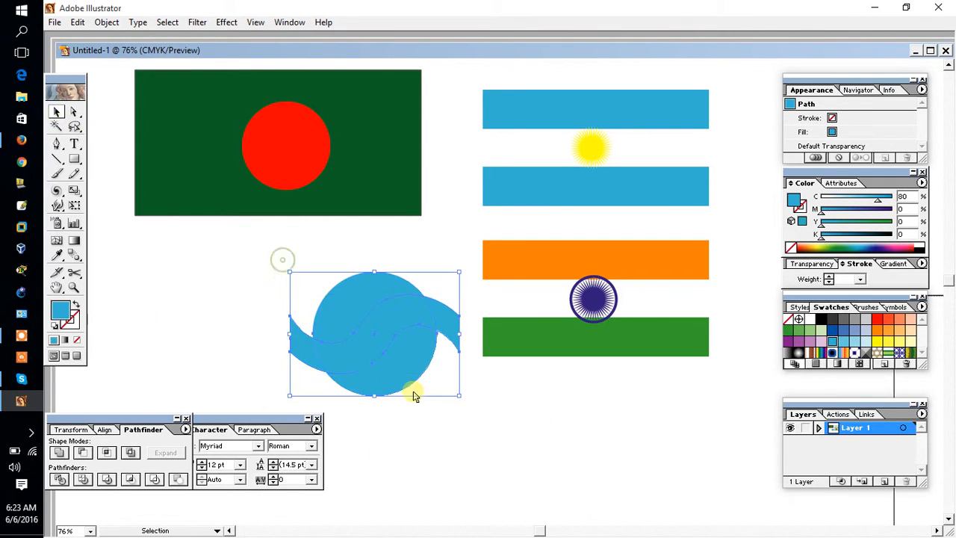
left_click(130, 453)
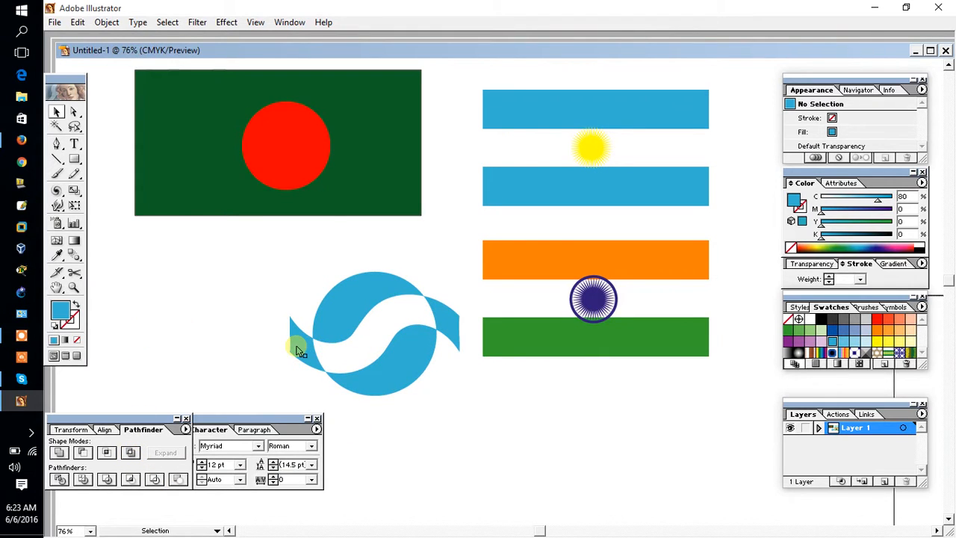
right_click(298, 346)
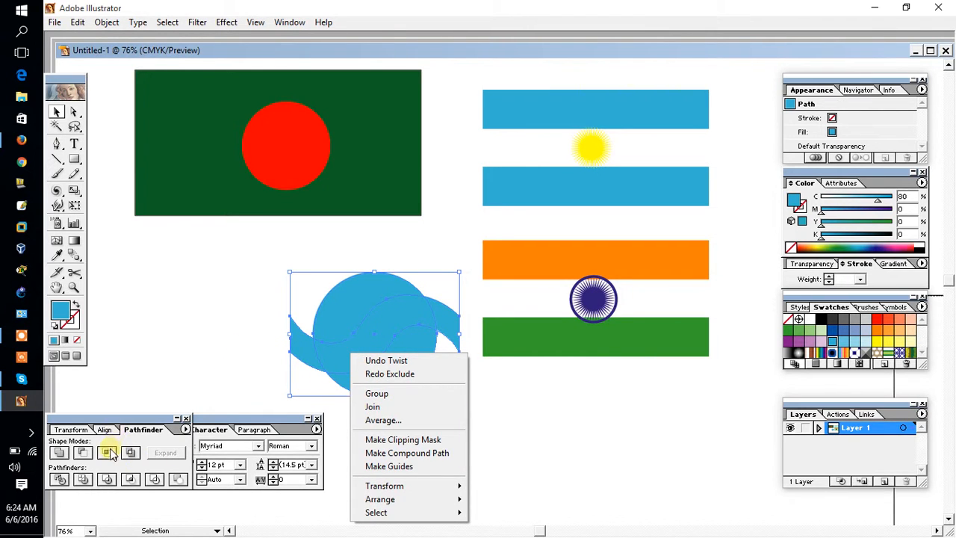
Merge the twisted bar and blue circle into one compound Pathfinder shape and expand it to paths
left_click(108, 451)
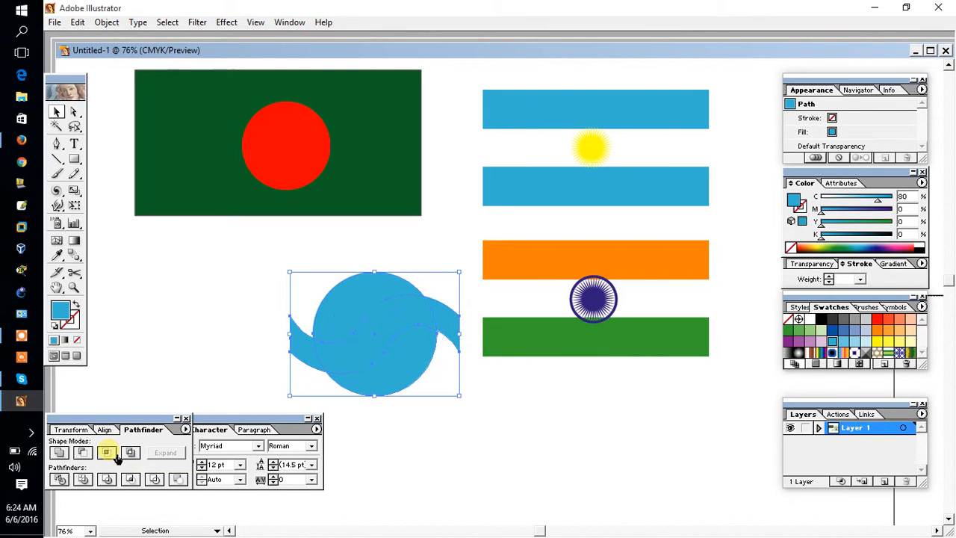
left_click(108, 451)
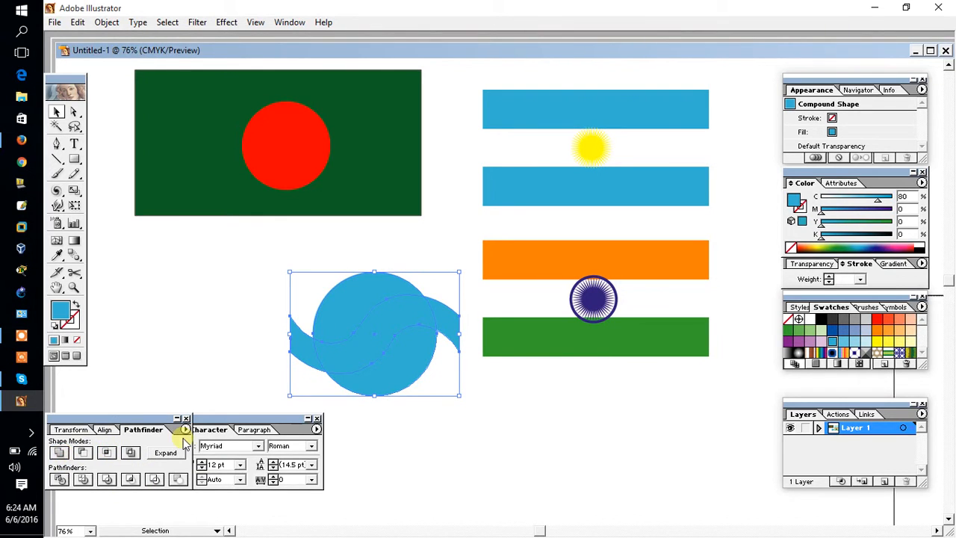
mouse_move(130, 453)
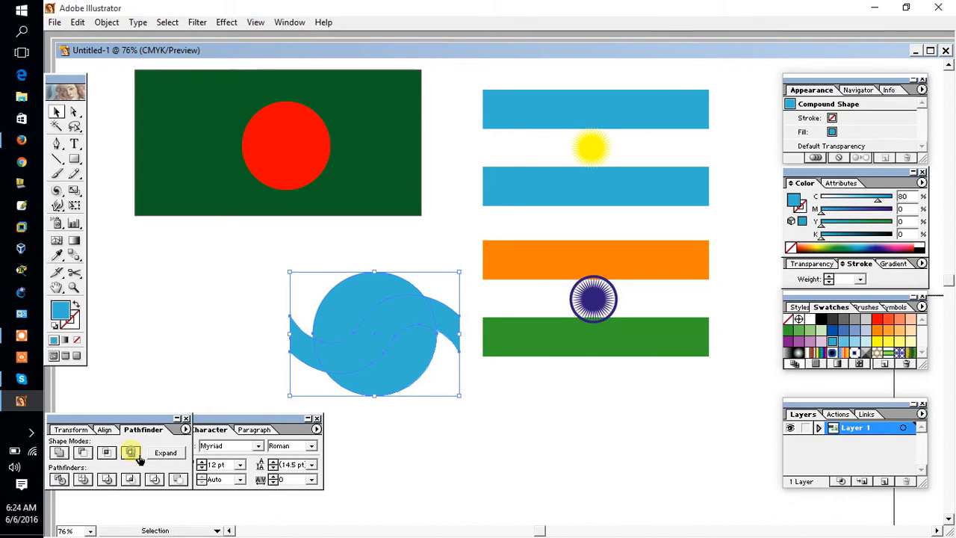
left_click(164, 454)
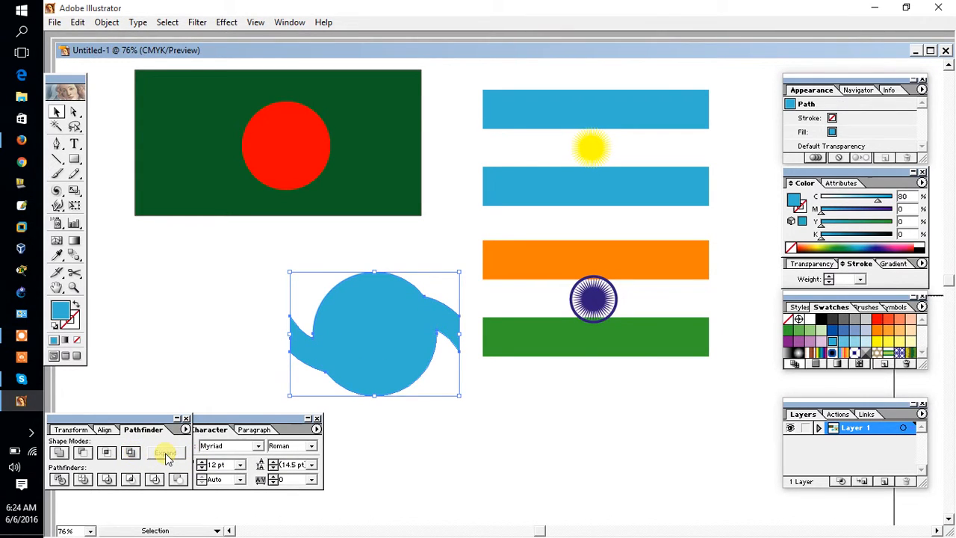
left_click(164, 453)
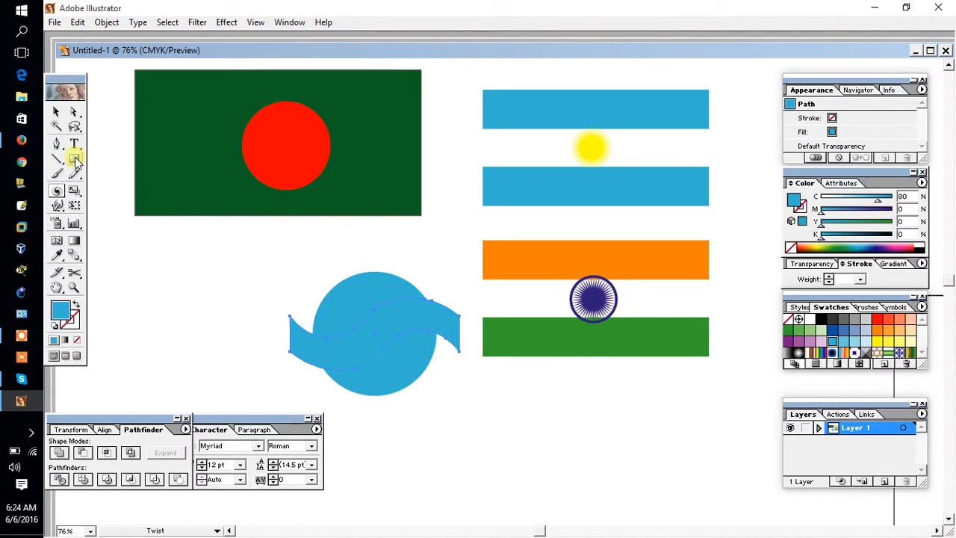
left_click(57, 111)
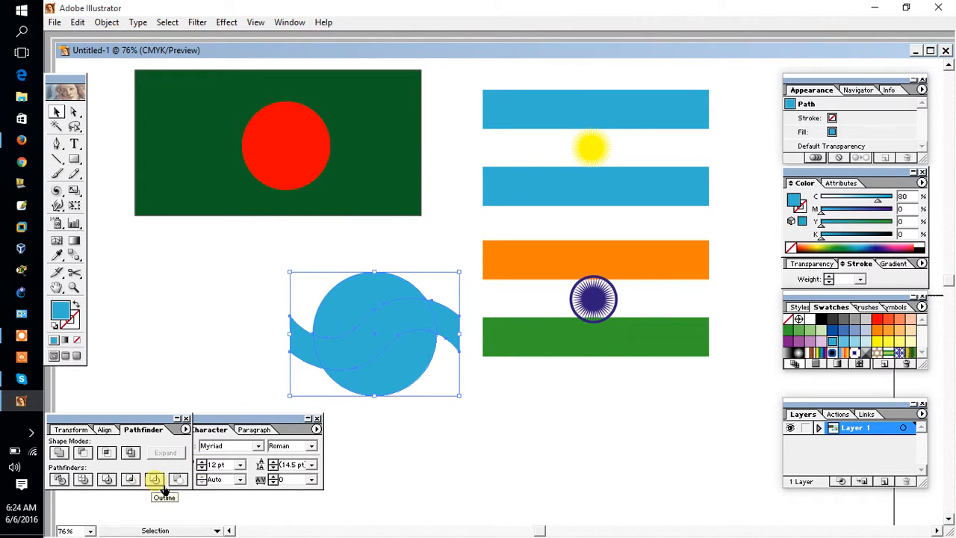
mouse_move(130, 478)
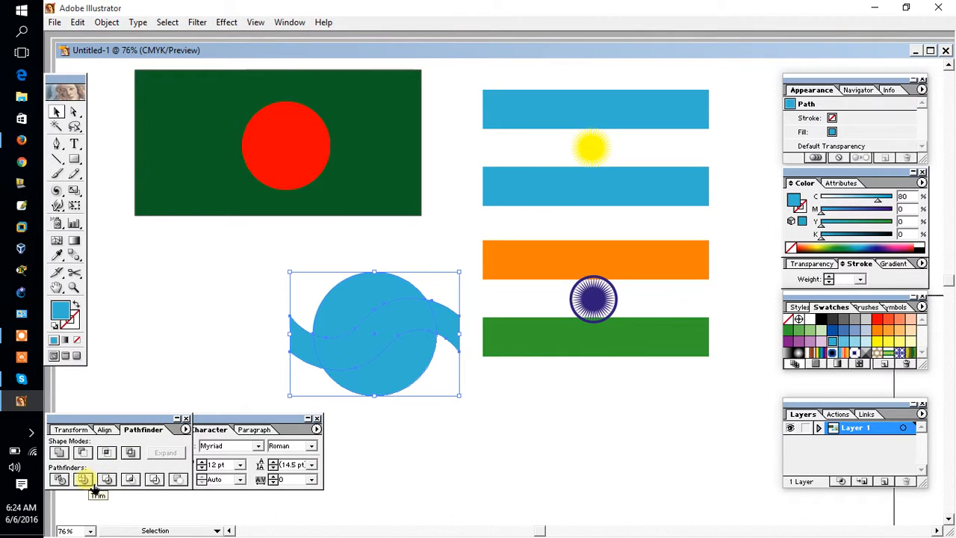
mouse_move(107, 453)
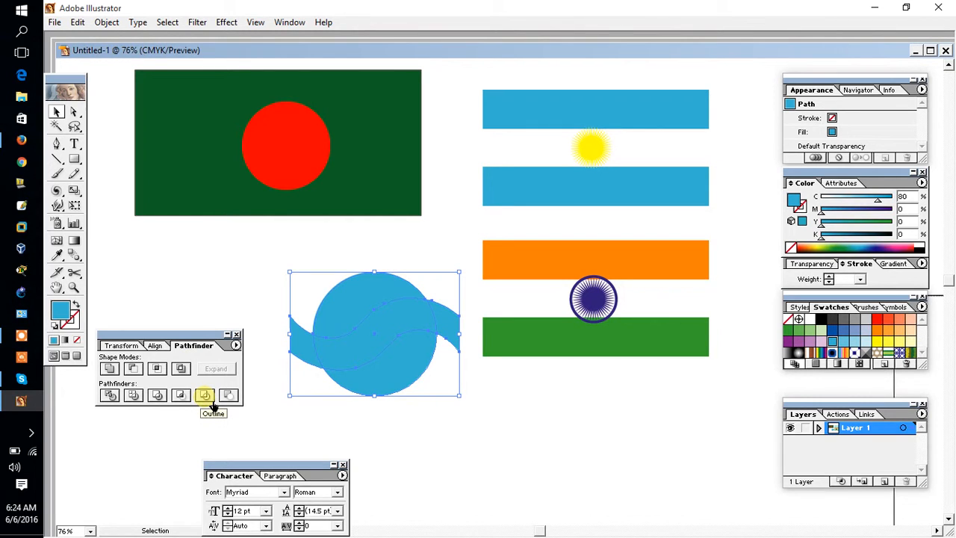
mouse_move(230, 395)
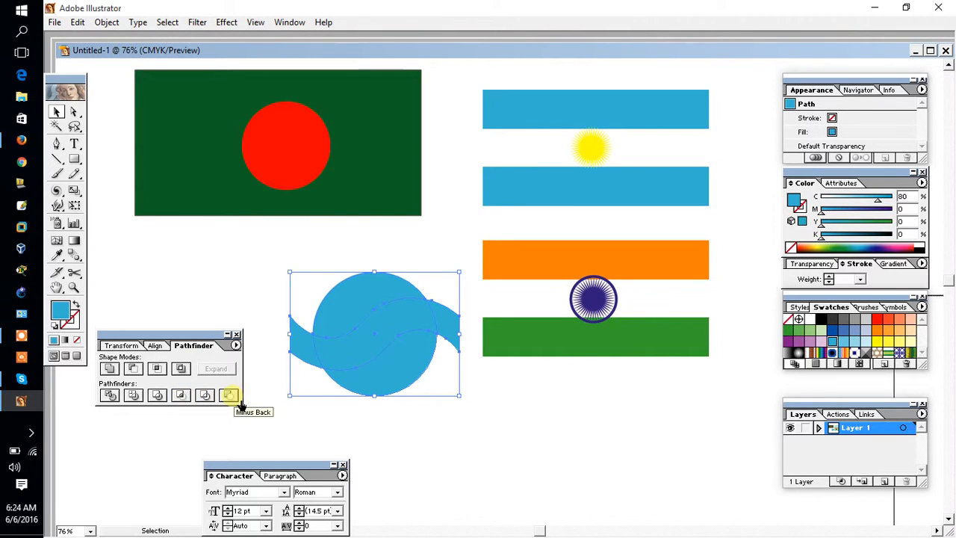
mouse_move(110, 394)
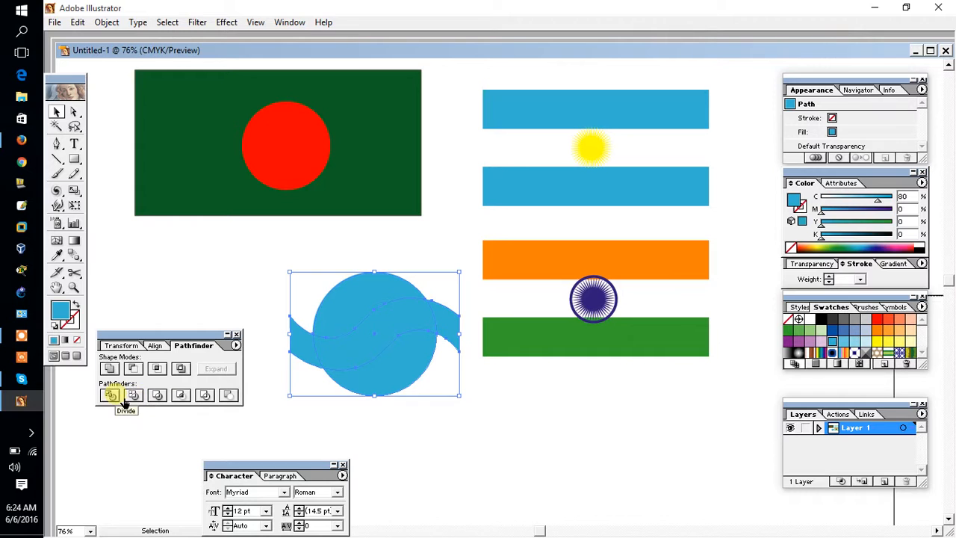
mouse_move(133, 367)
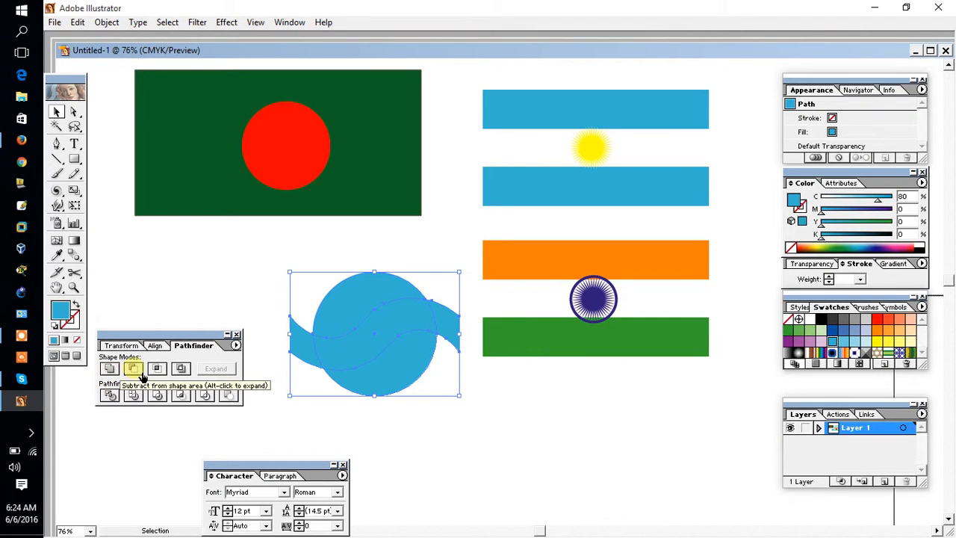
Exclude the bar's overlap from the circle, then divide and merge the pieces into a white-banded blue swoosh
left_click(133, 368)
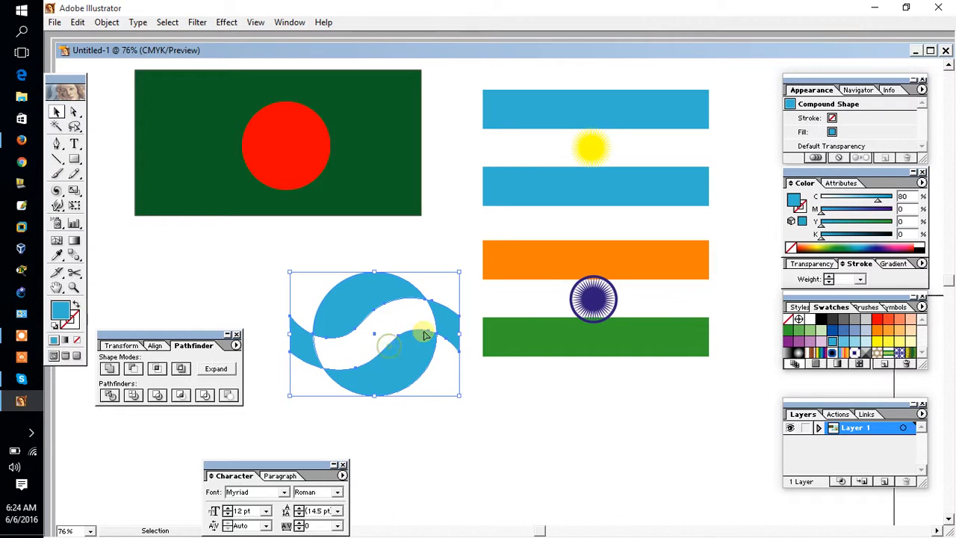
right_click(389, 345)
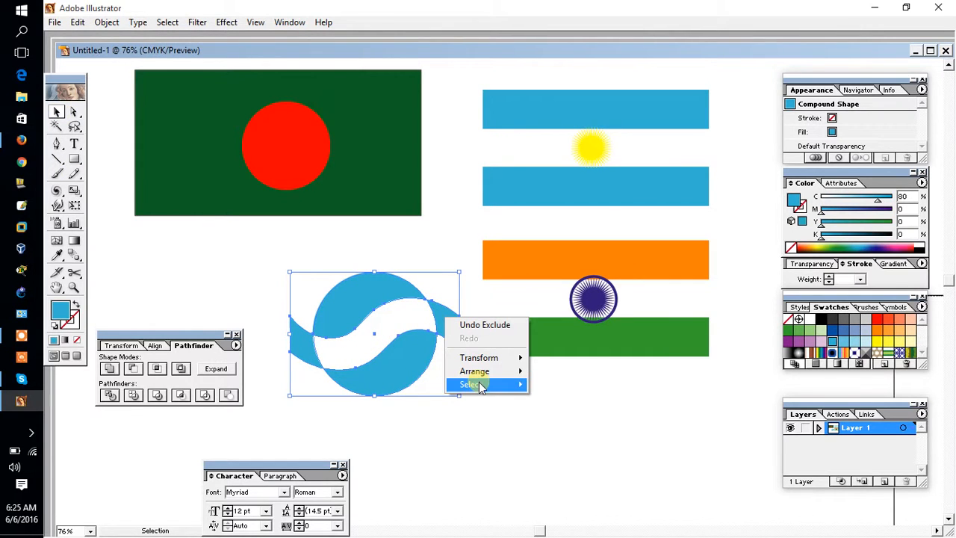
left_click(463, 415)
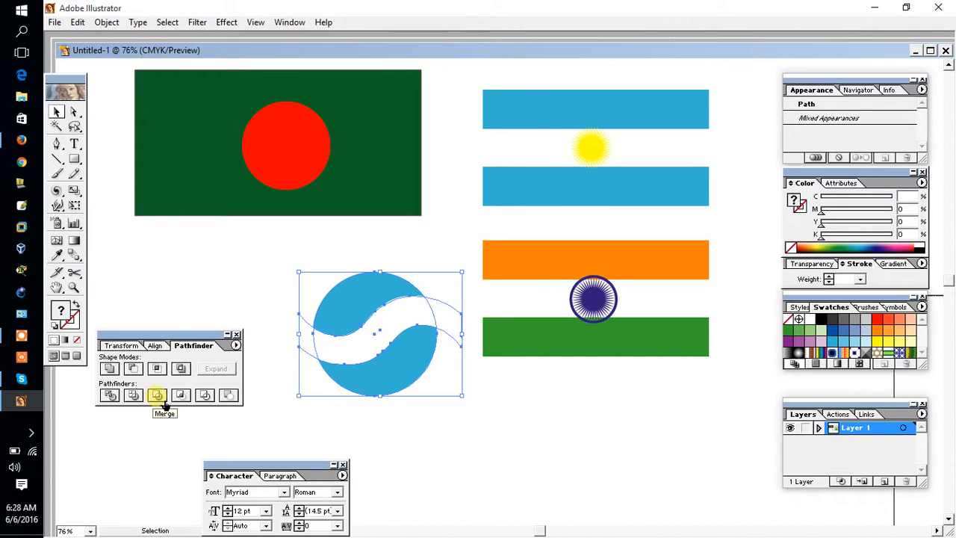
left_click(157, 394)
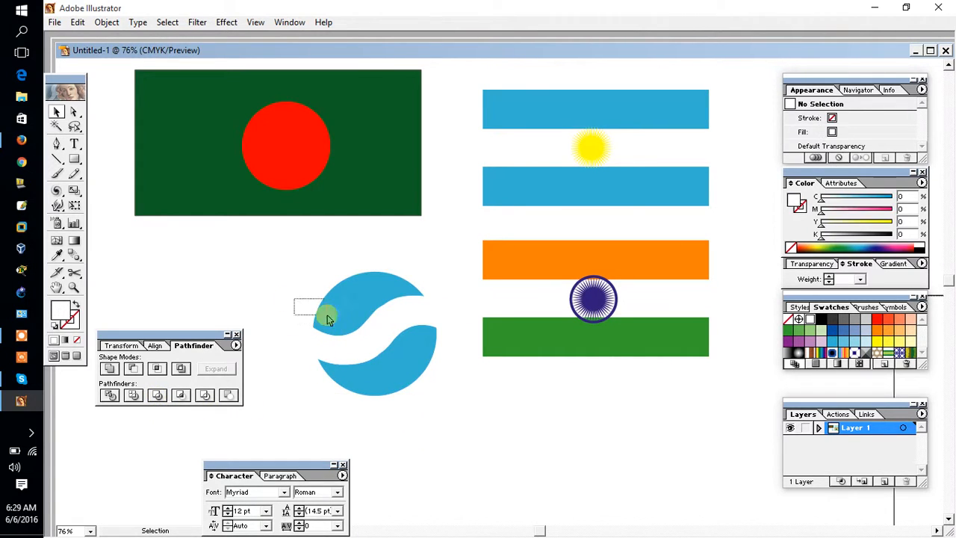